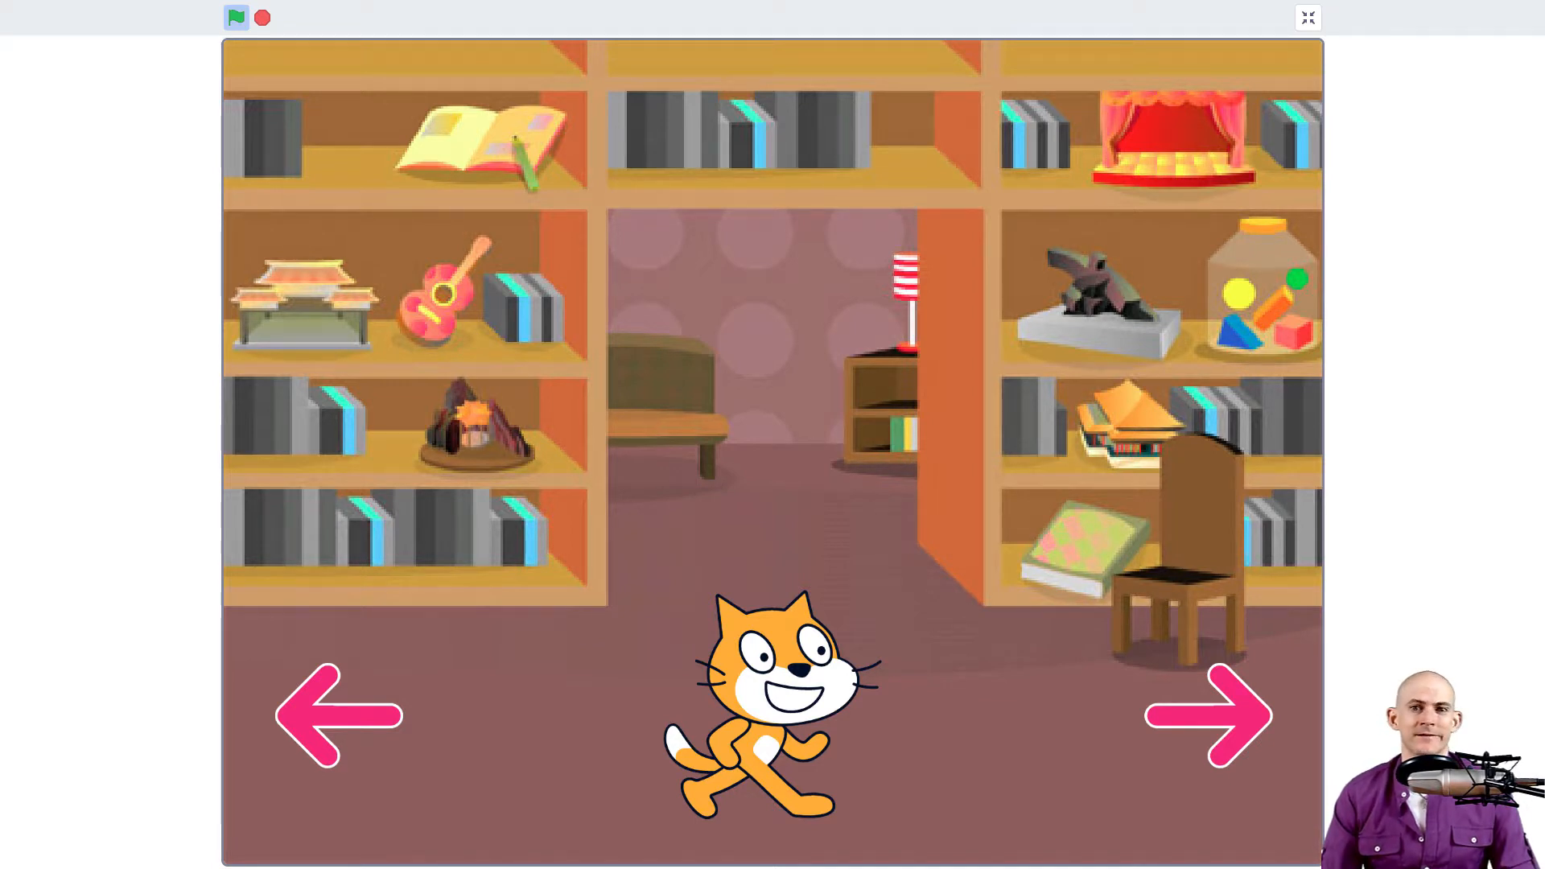
mouse_move(974, 313)
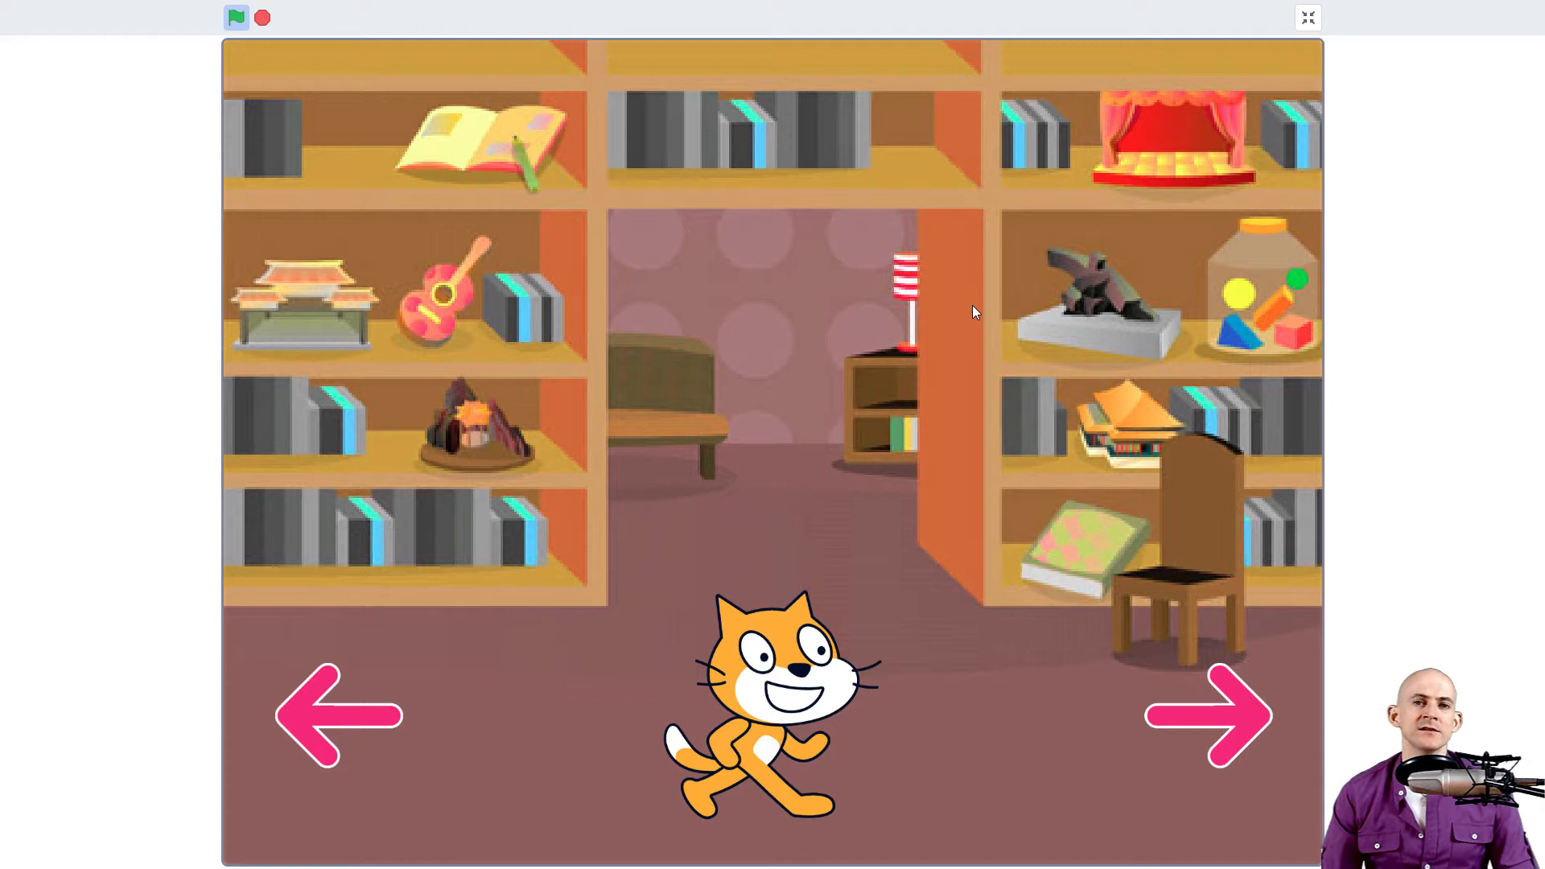
mouse_move(948, 399)
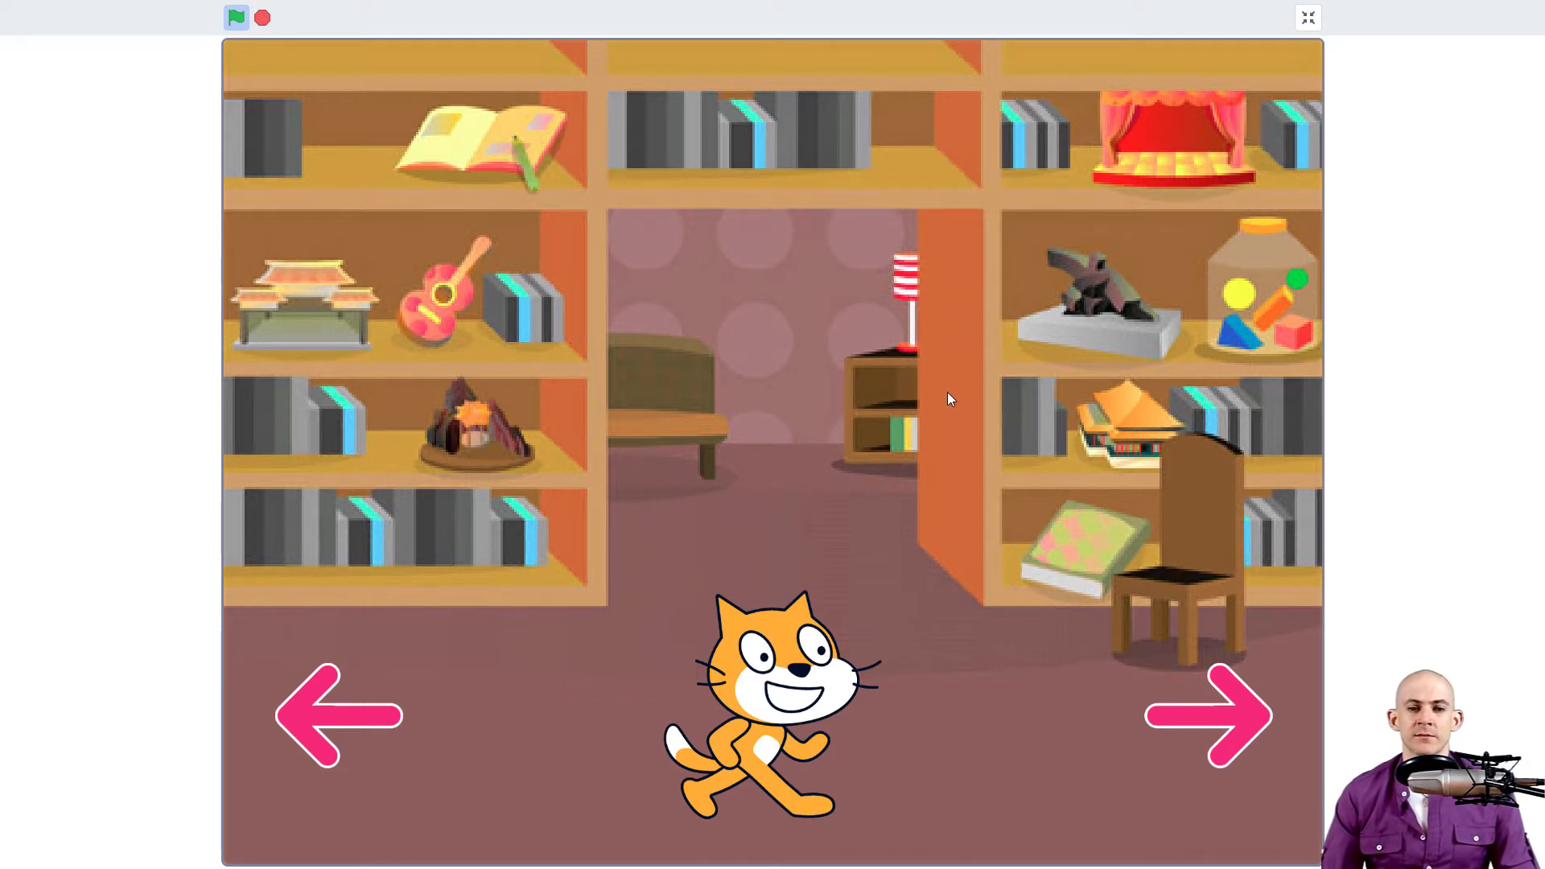
mouse_move(793, 737)
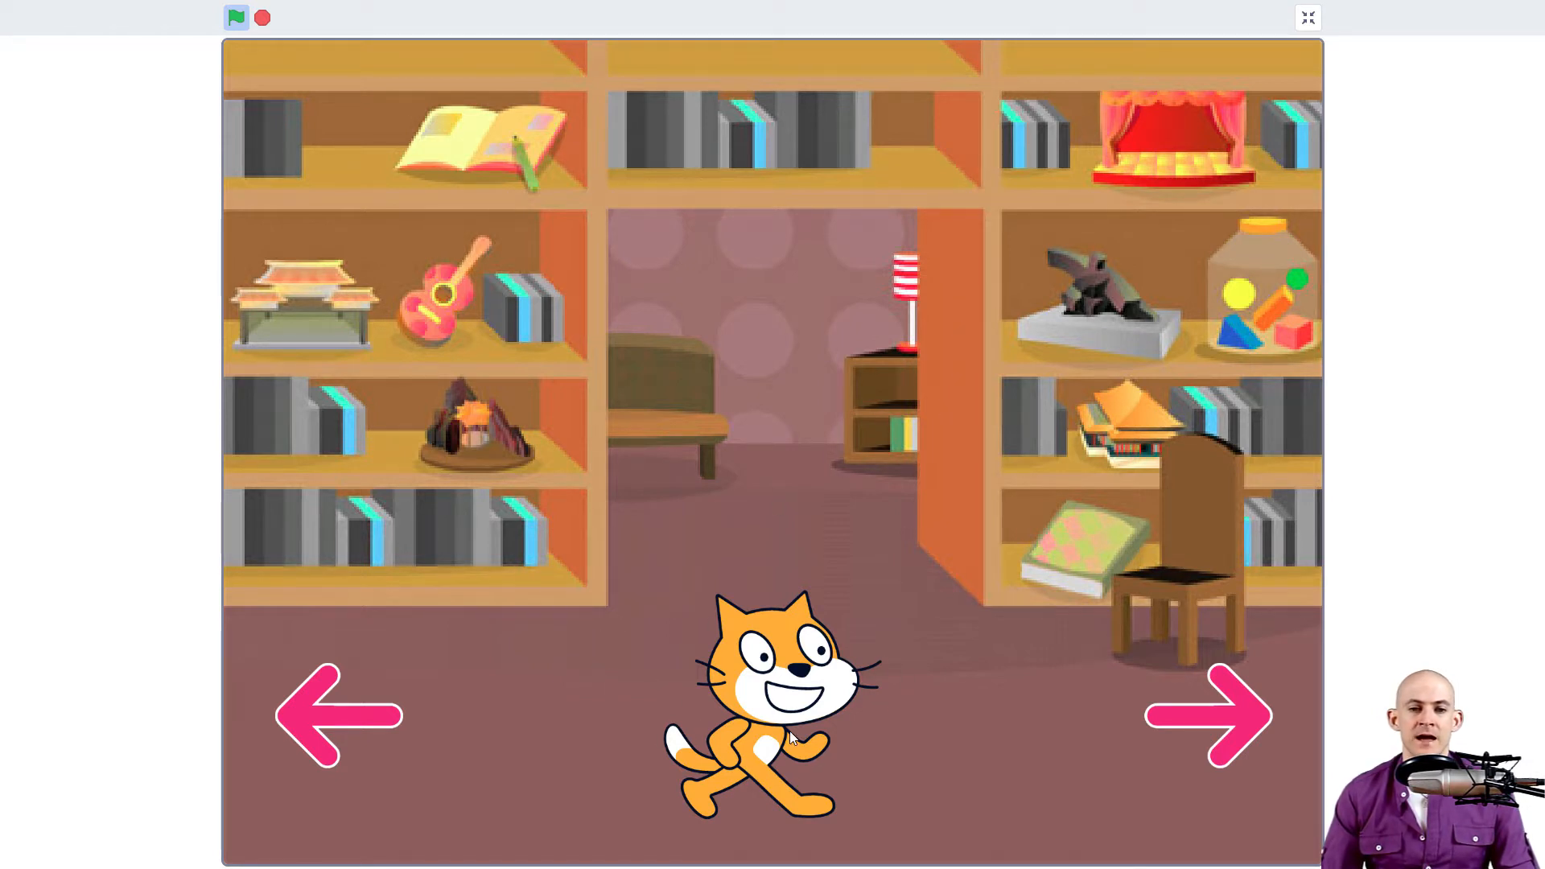
Reveal the Northern Arapaho arrow label, then enter the Eastern Shoshone exhibit room
click(338, 714)
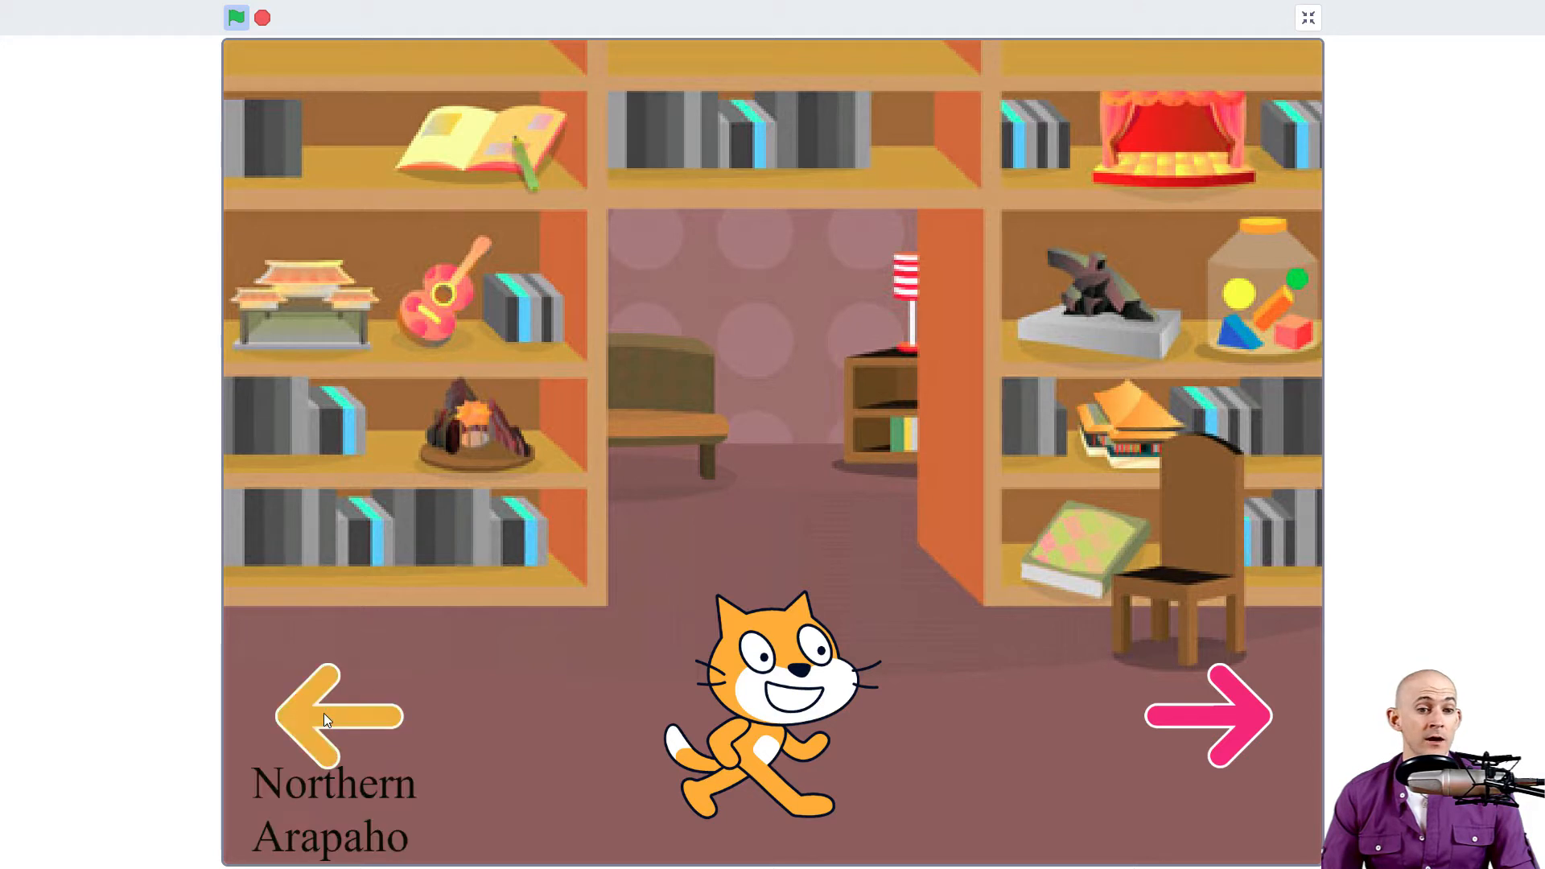
click(335, 715)
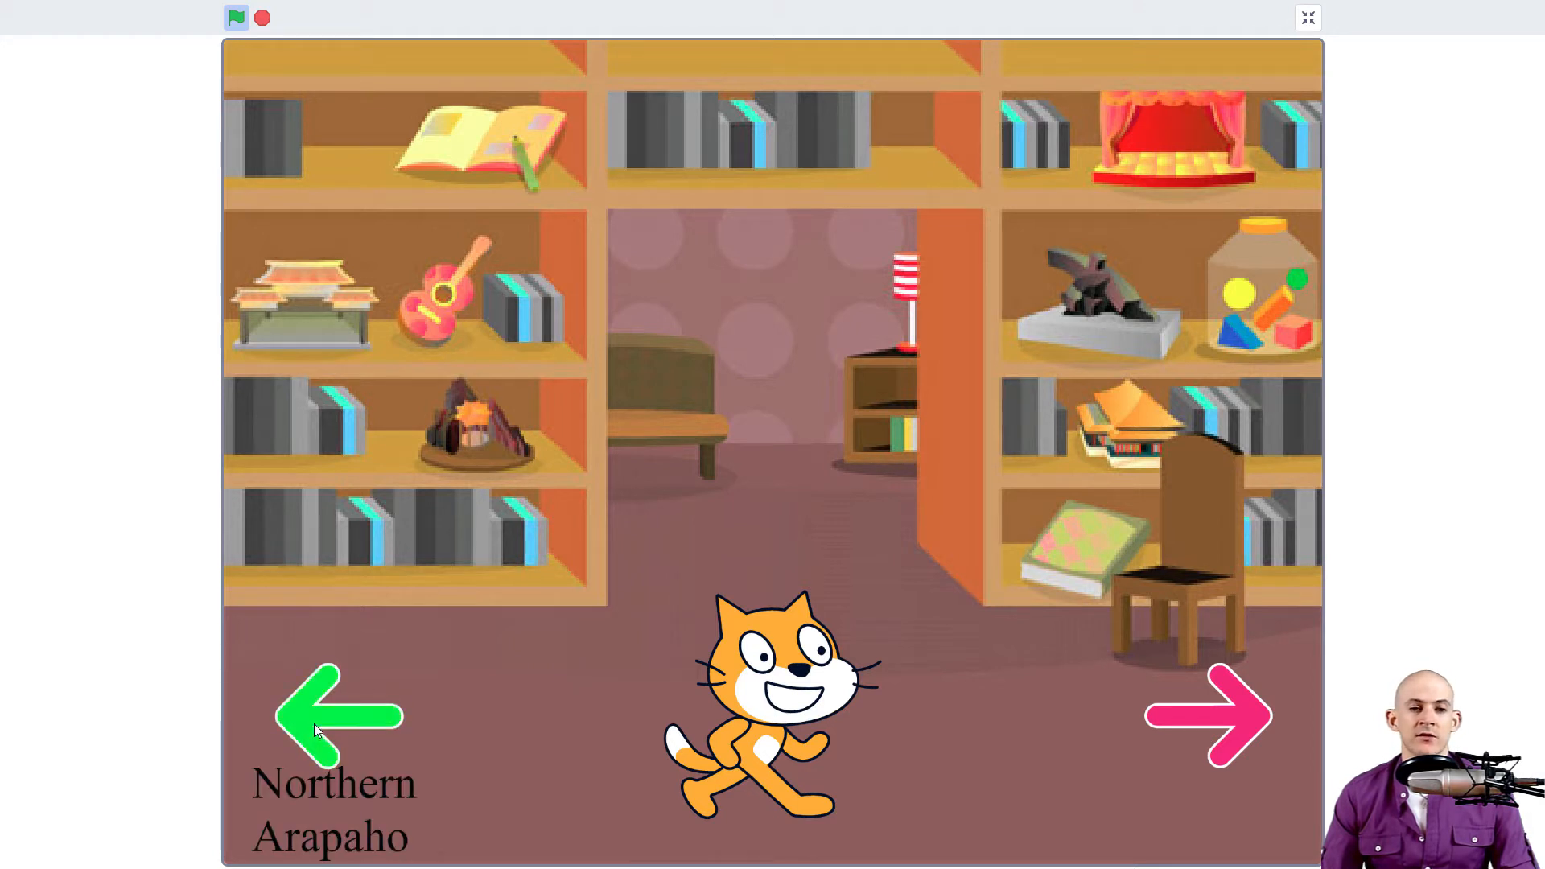
click(338, 716)
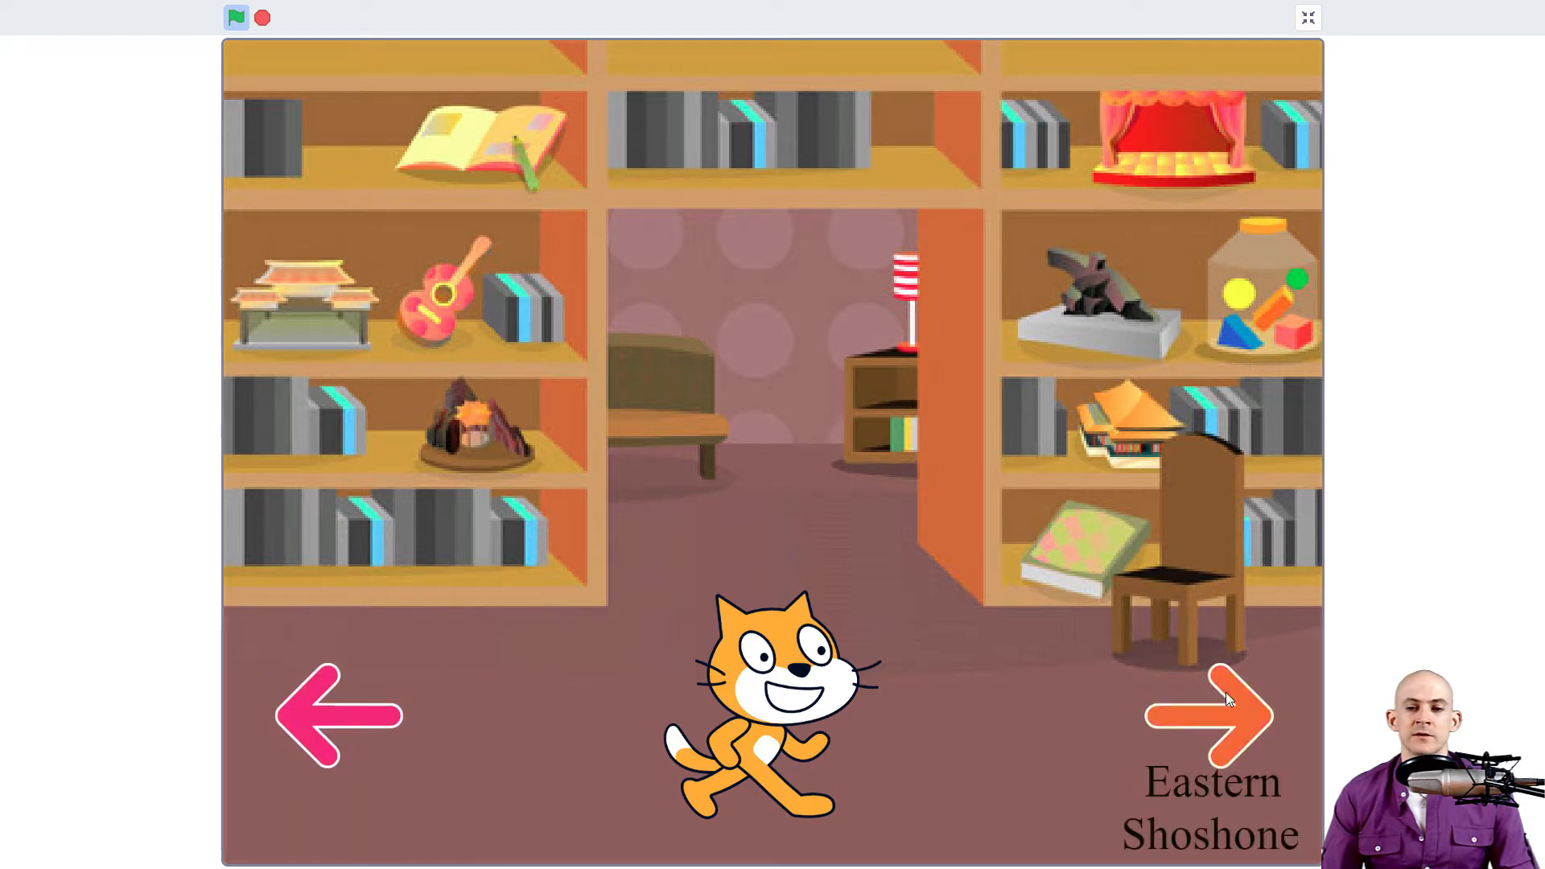
click(1208, 714)
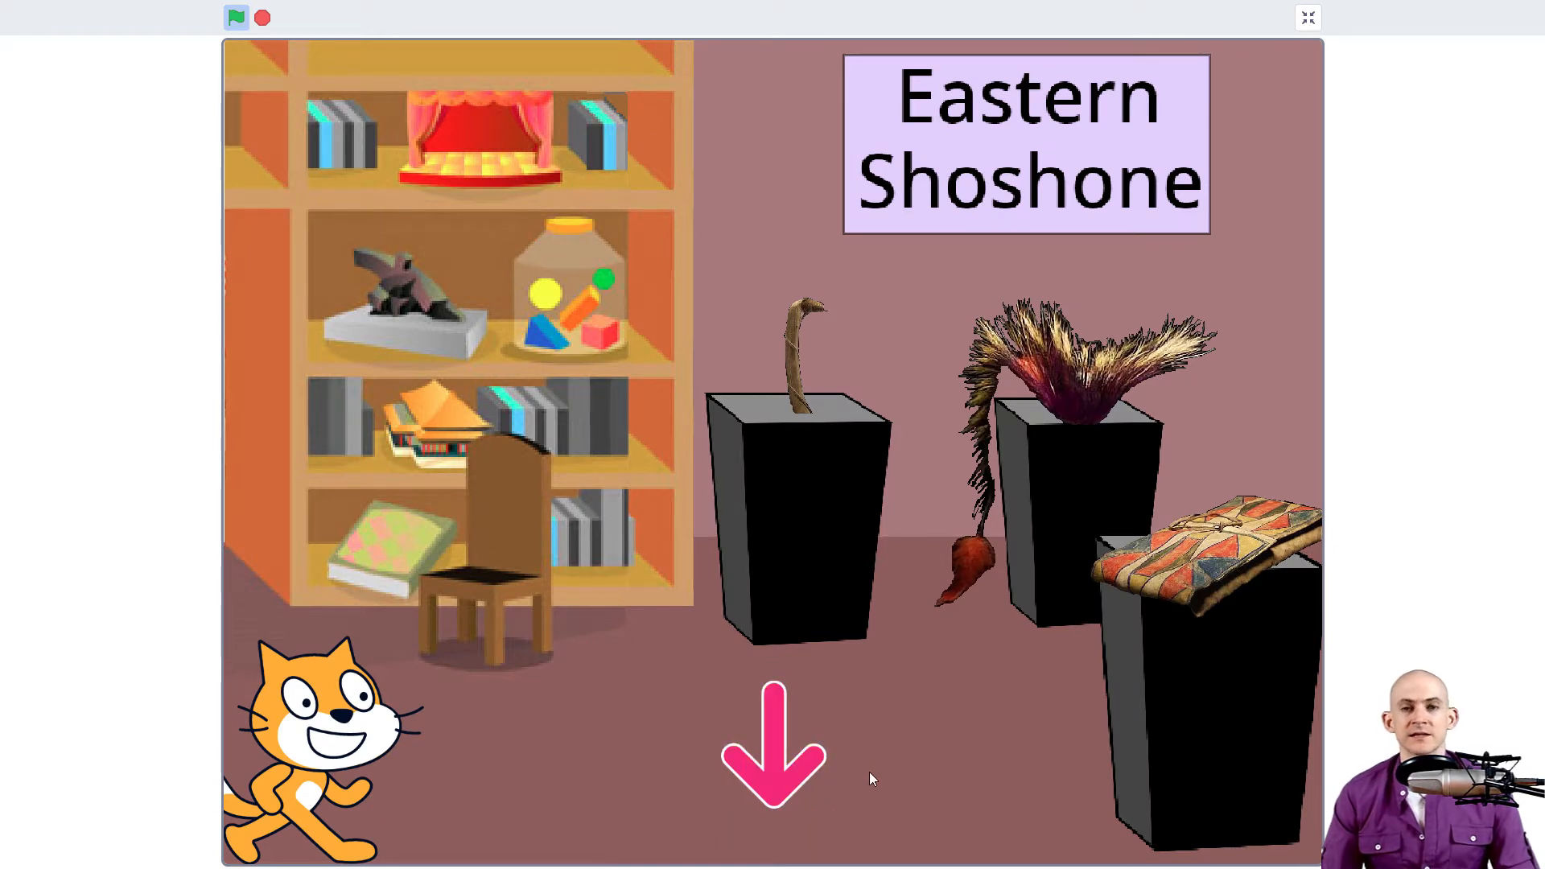
Start a blank project and add the Mouse1-a costume from a 'mouse' library search
click(1308, 17)
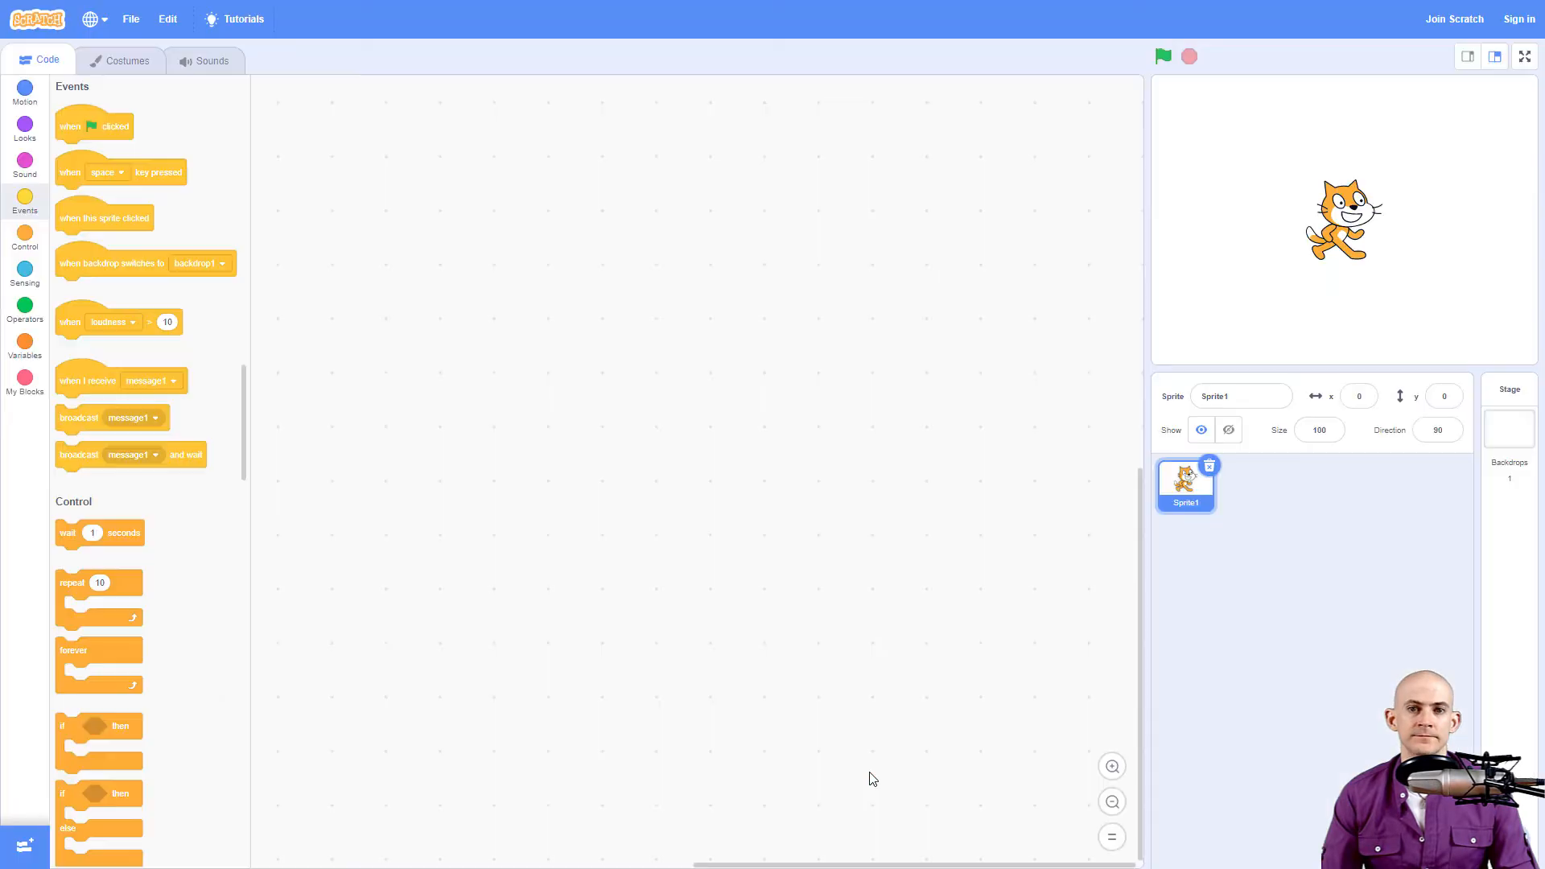
mouse_move(769, 530)
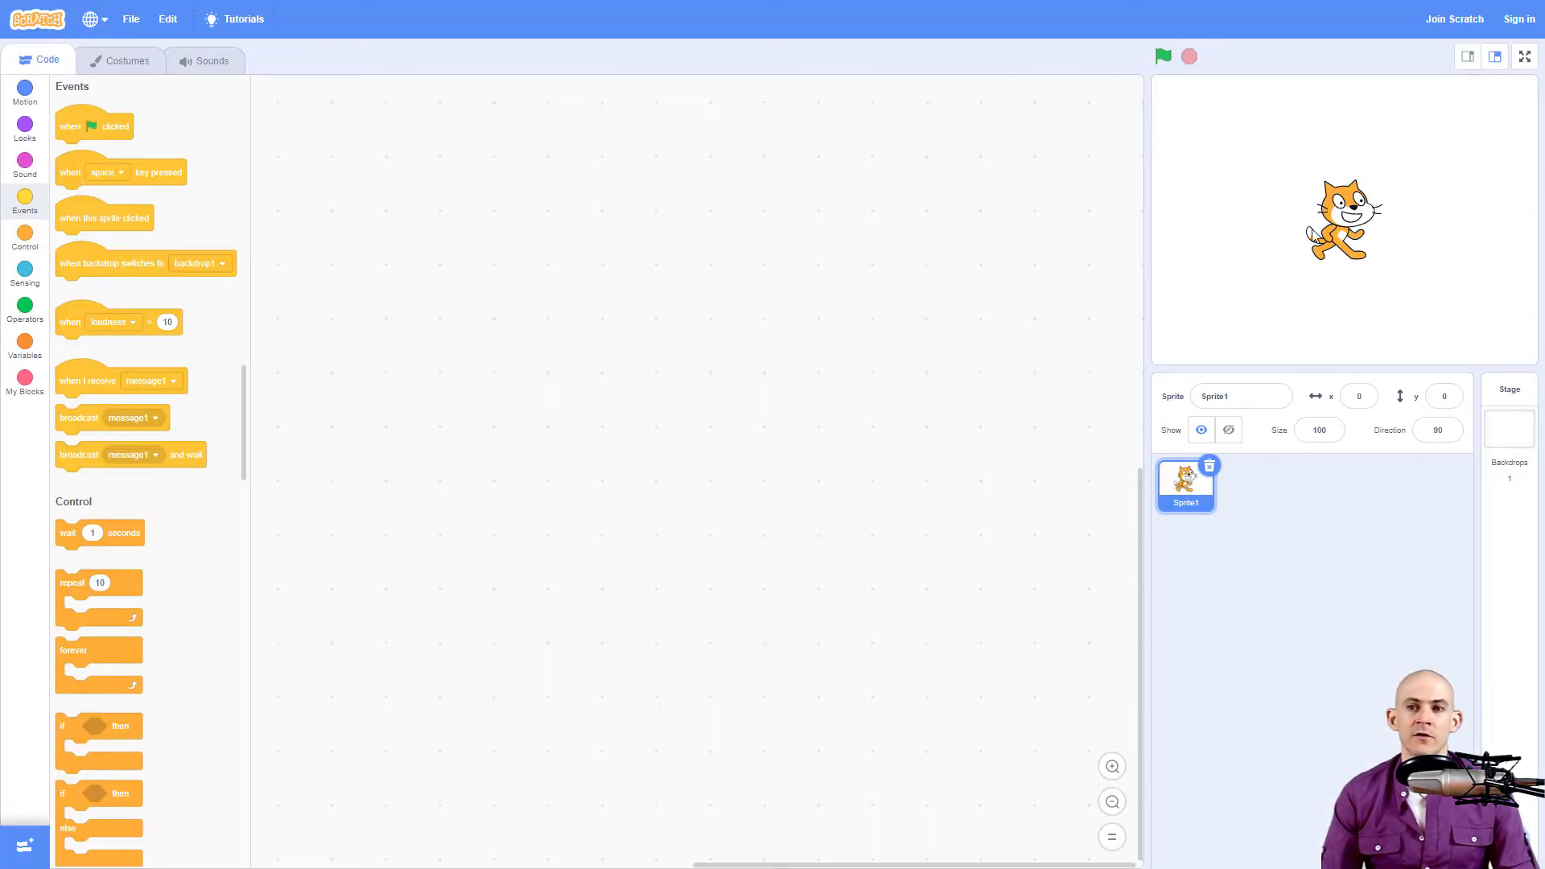
click(126, 60)
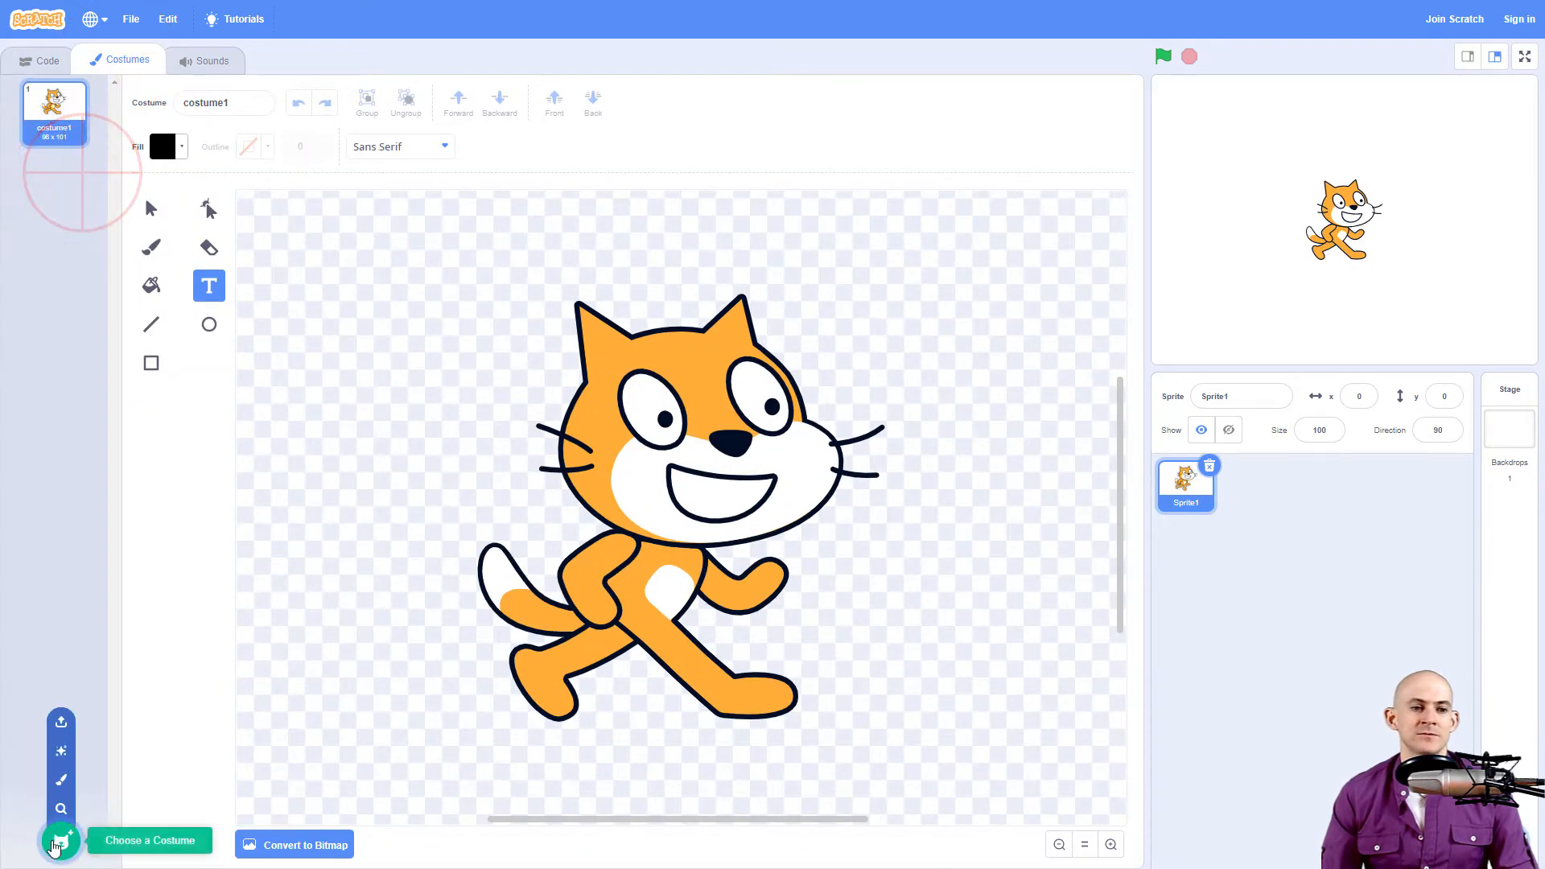
click(60, 842)
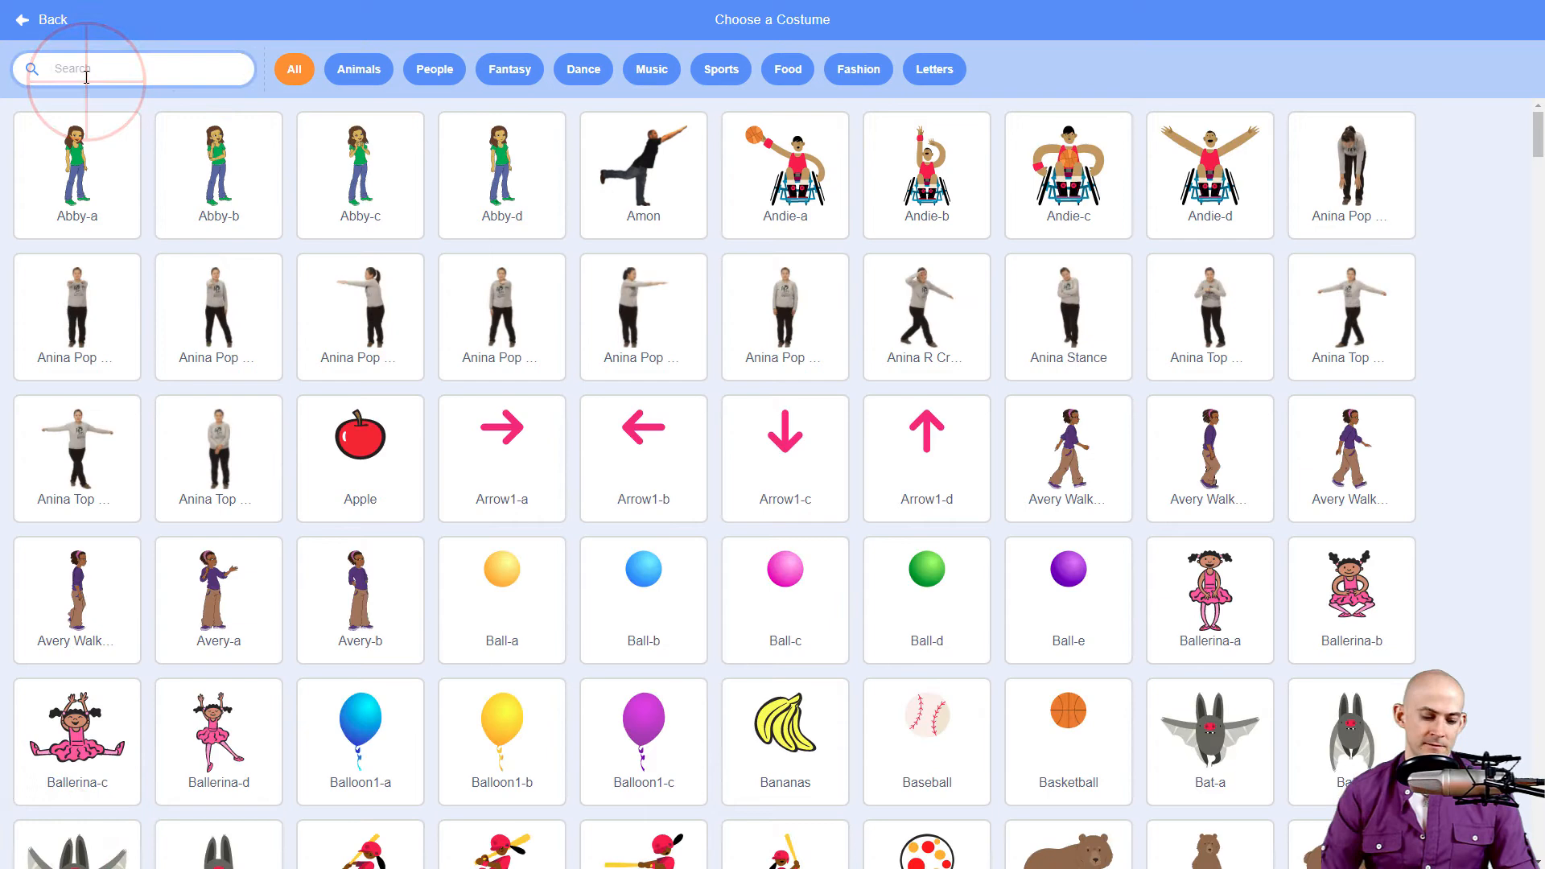
text(mouse)
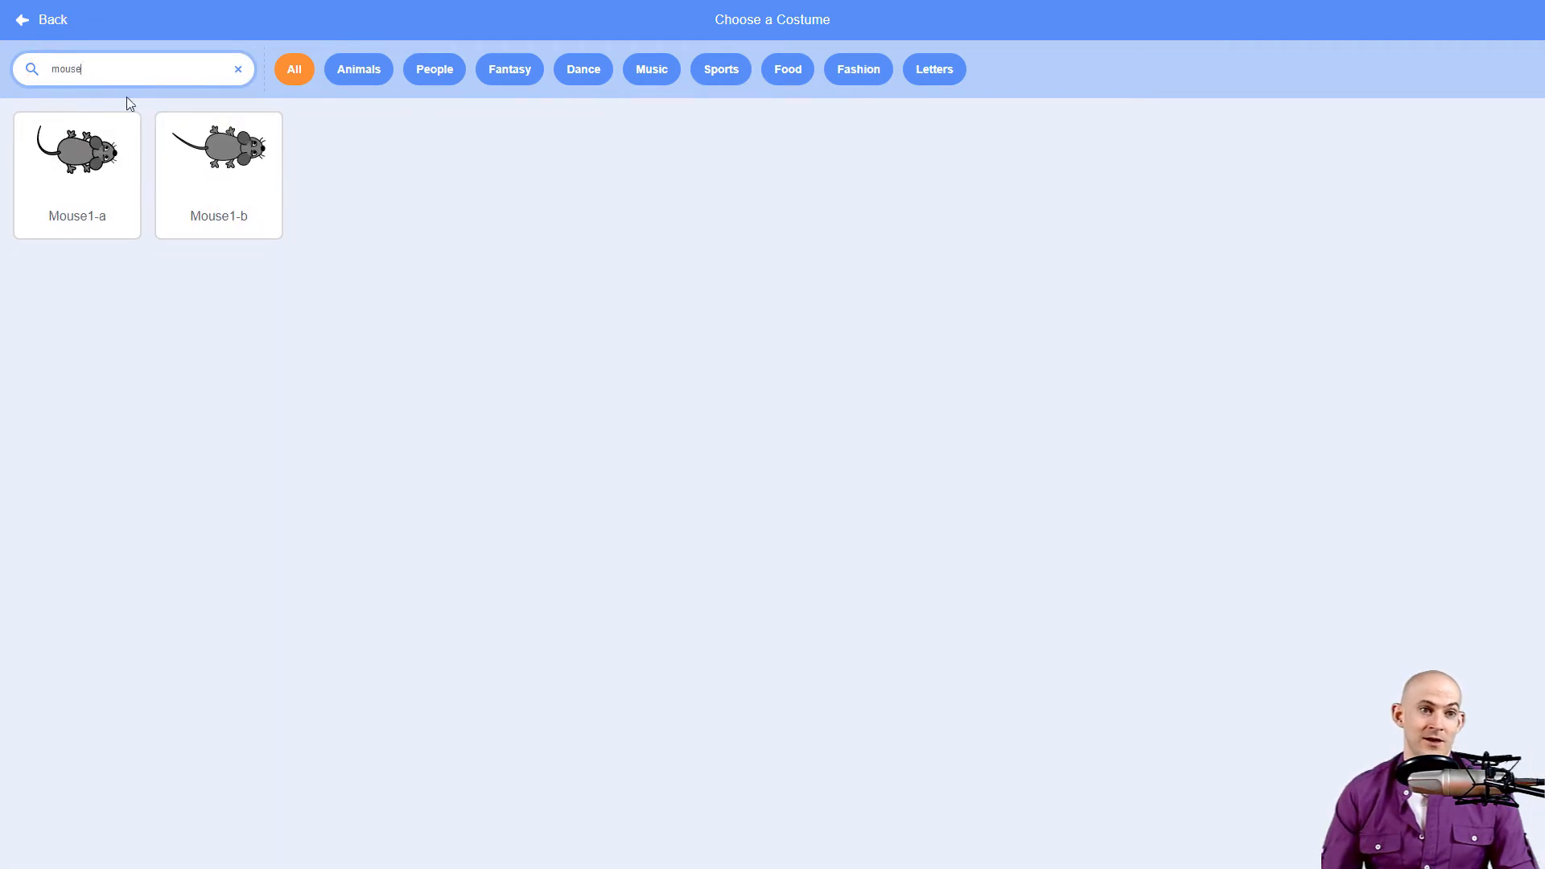
click(75, 153)
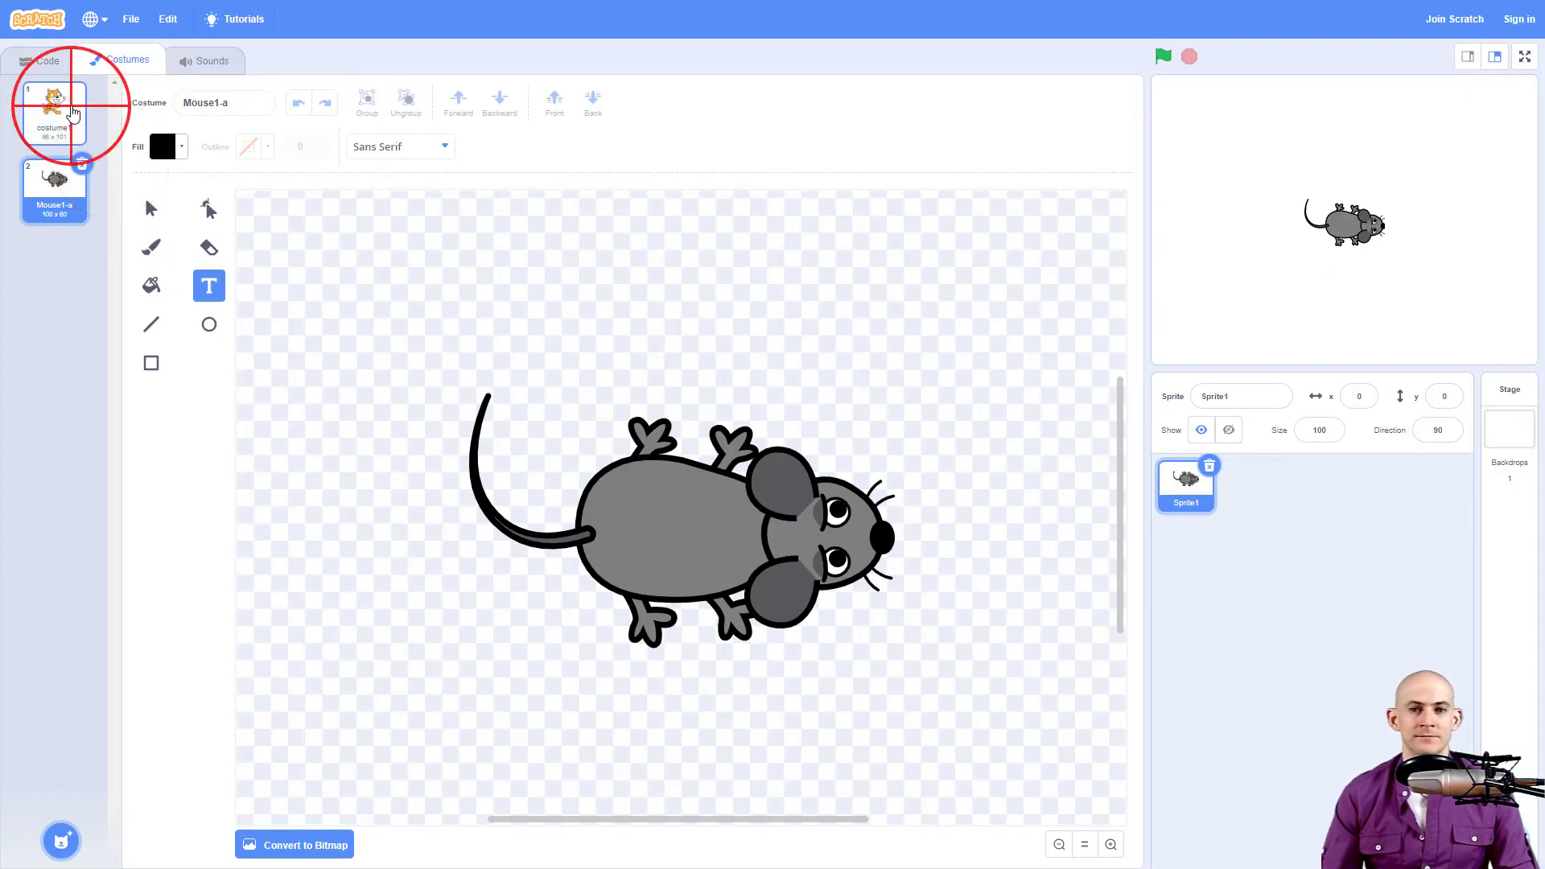
Toggle between the cat and Mouse1-a costumes, leaving costume1 selected
click(54, 109)
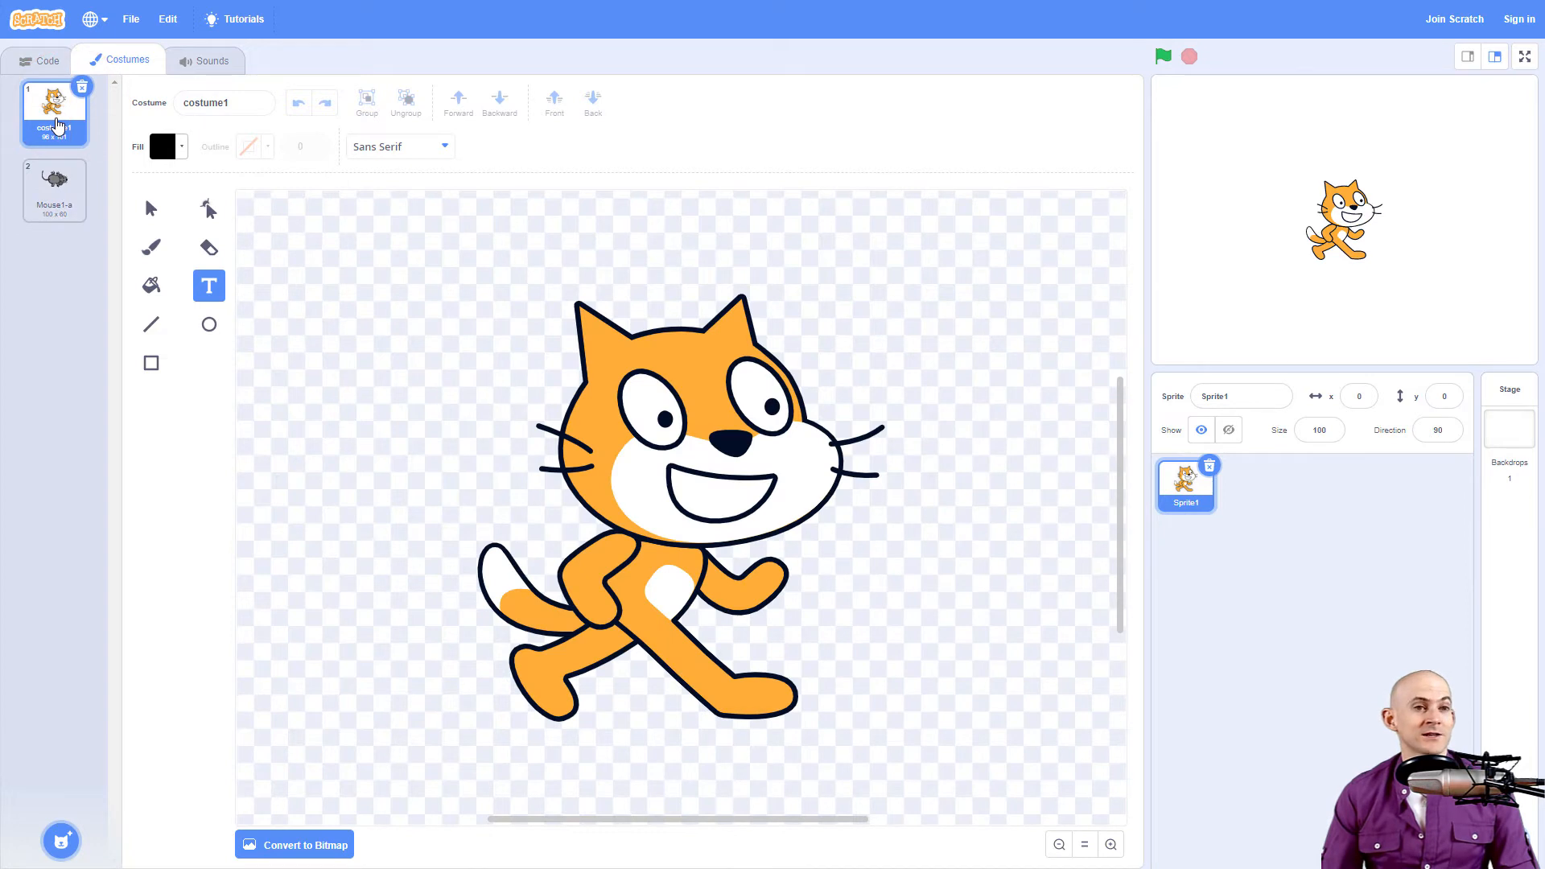
click(54, 189)
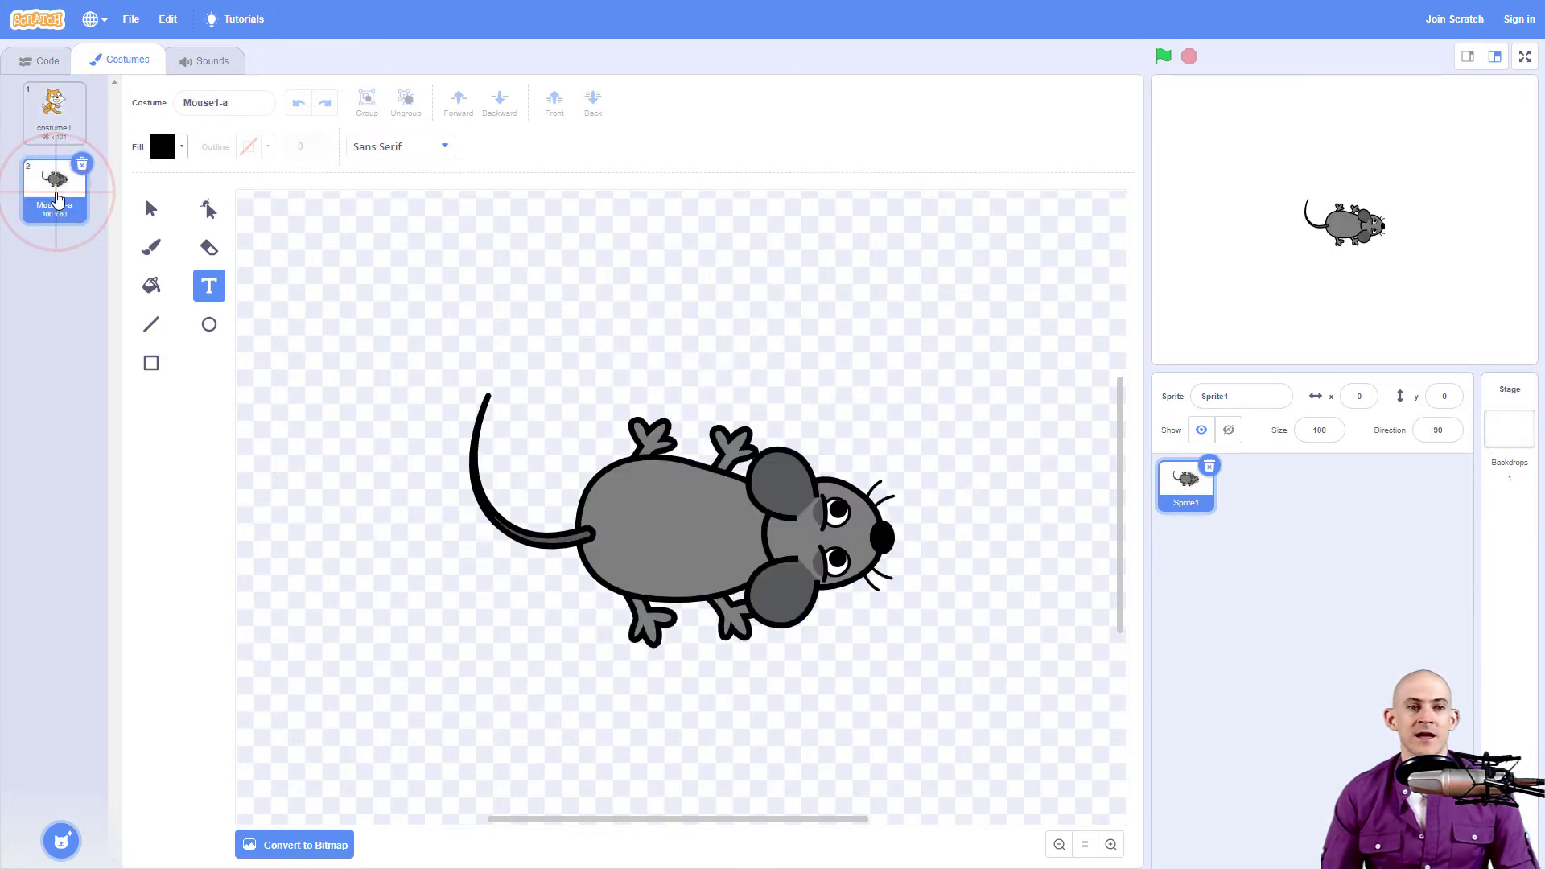
click(54, 108)
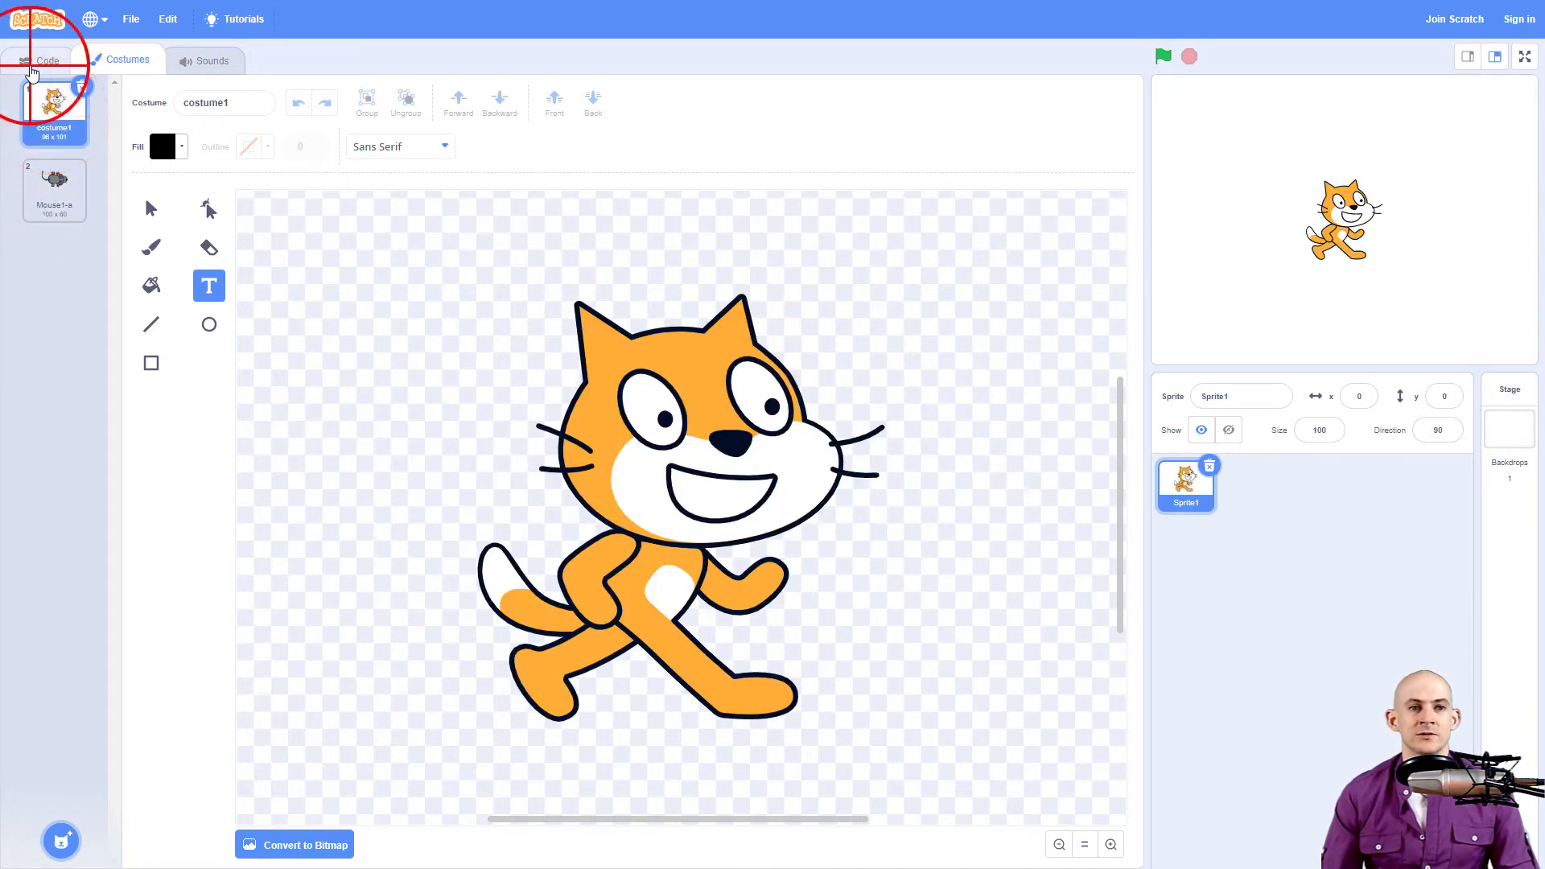
click(47, 61)
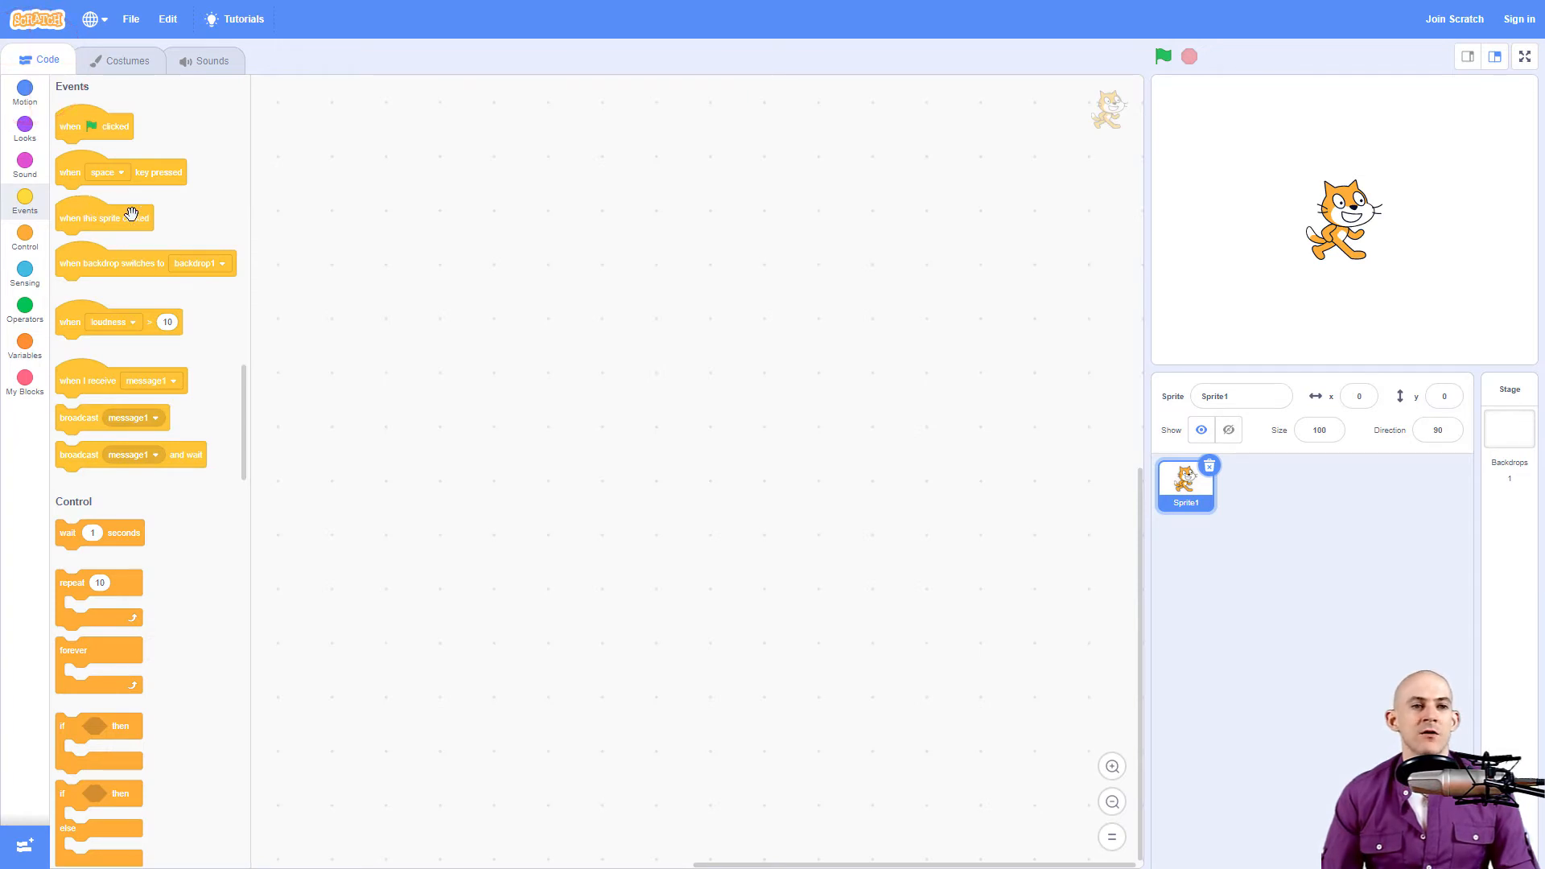
Stack a forever loop under 'when flag clicked' and nest an if-then-else inside it
drag(93, 127, 583, 185)
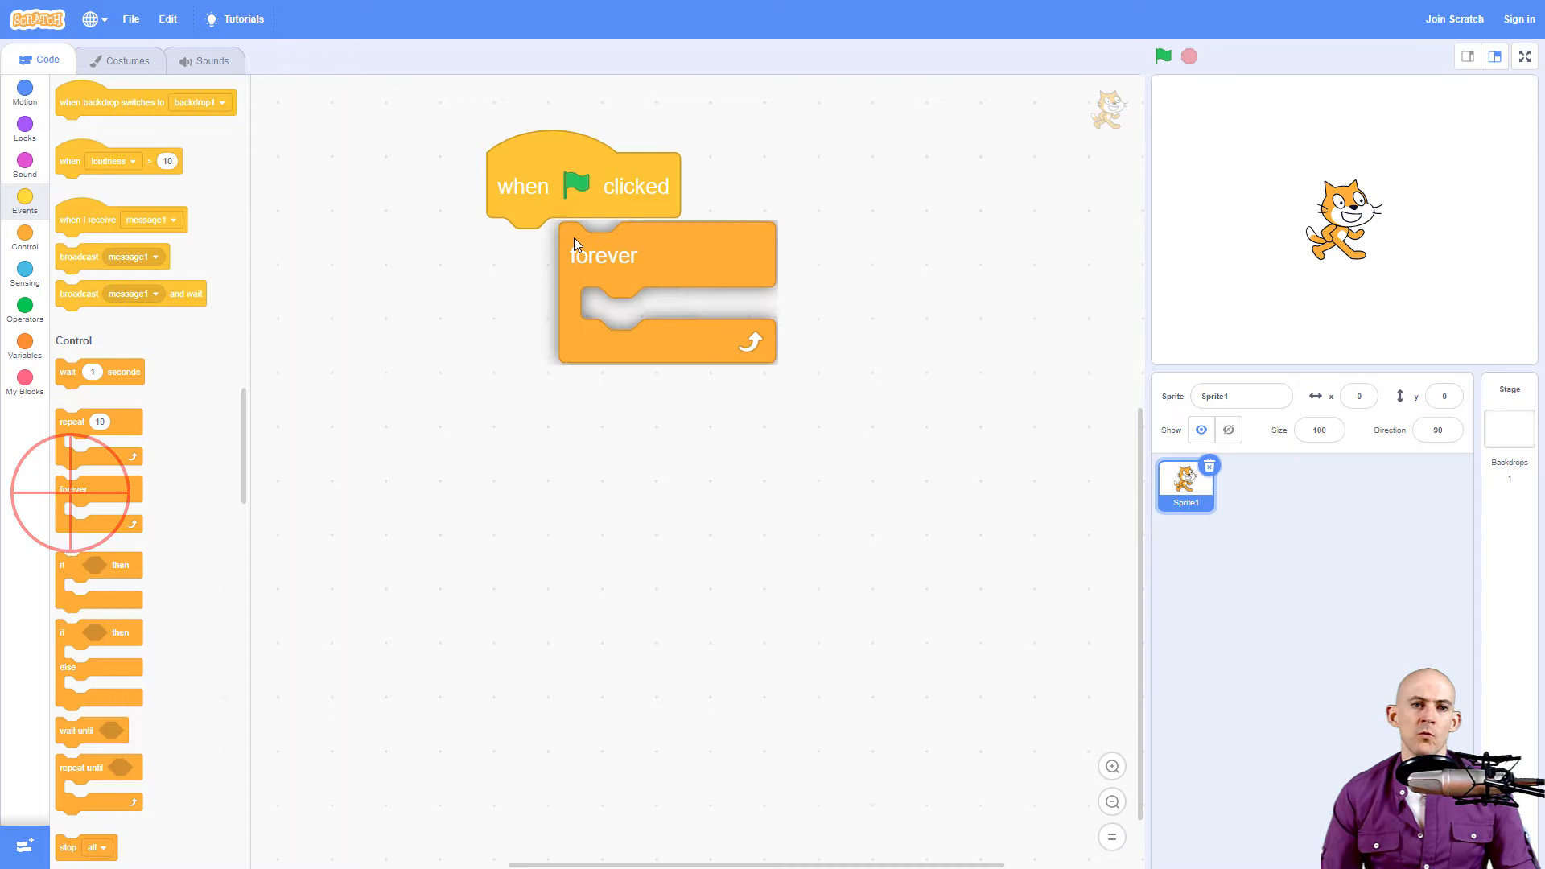
drag(601, 254, 530, 250)
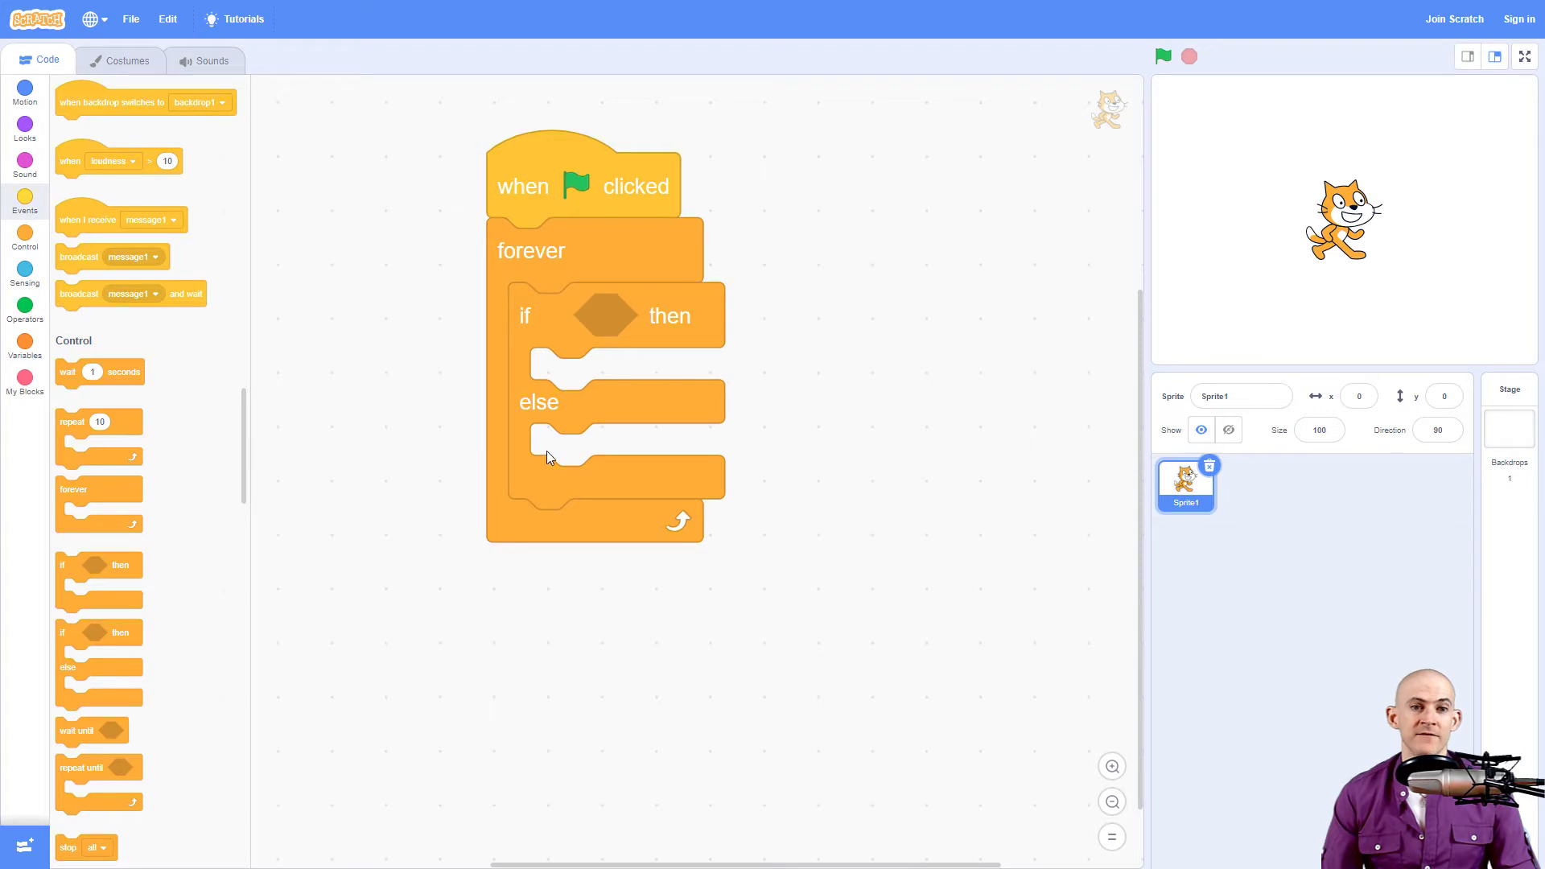
mouse_move(592, 323)
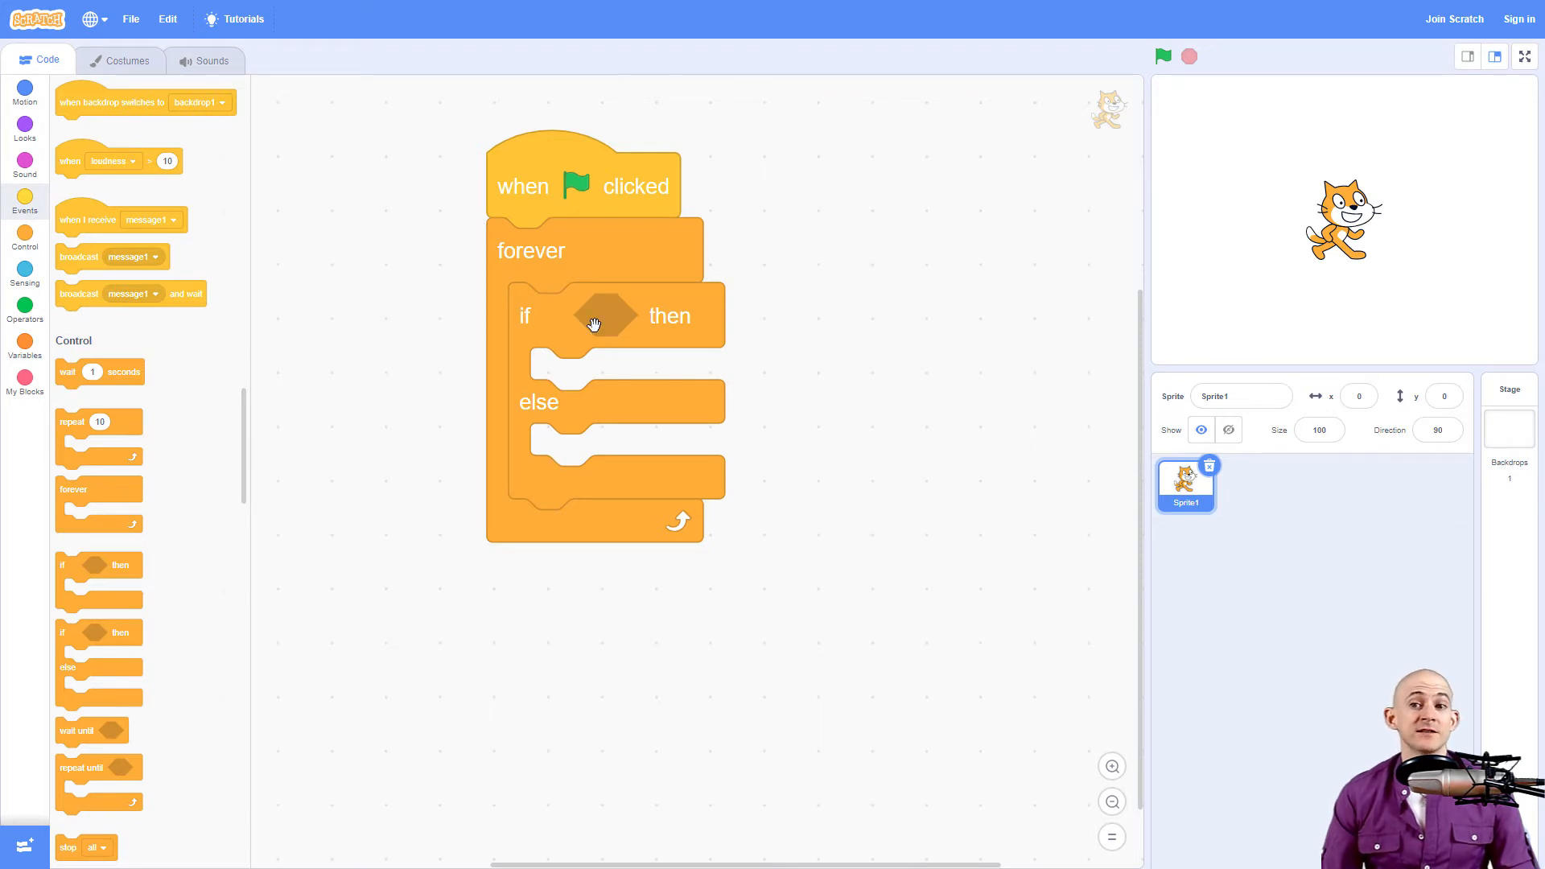
mouse_move(527, 425)
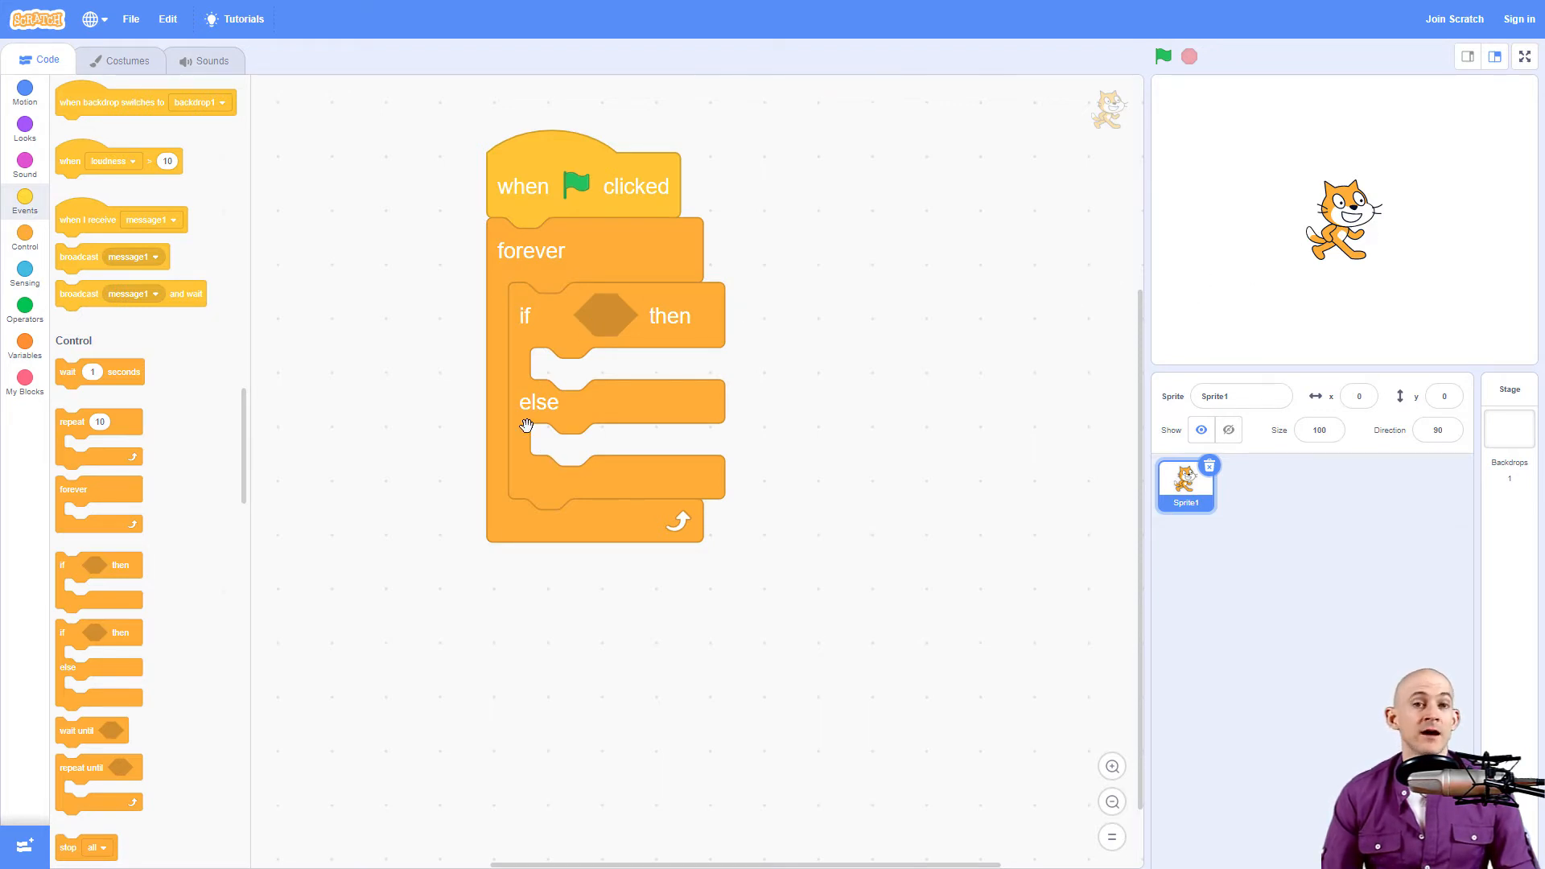
mouse_move(317, 393)
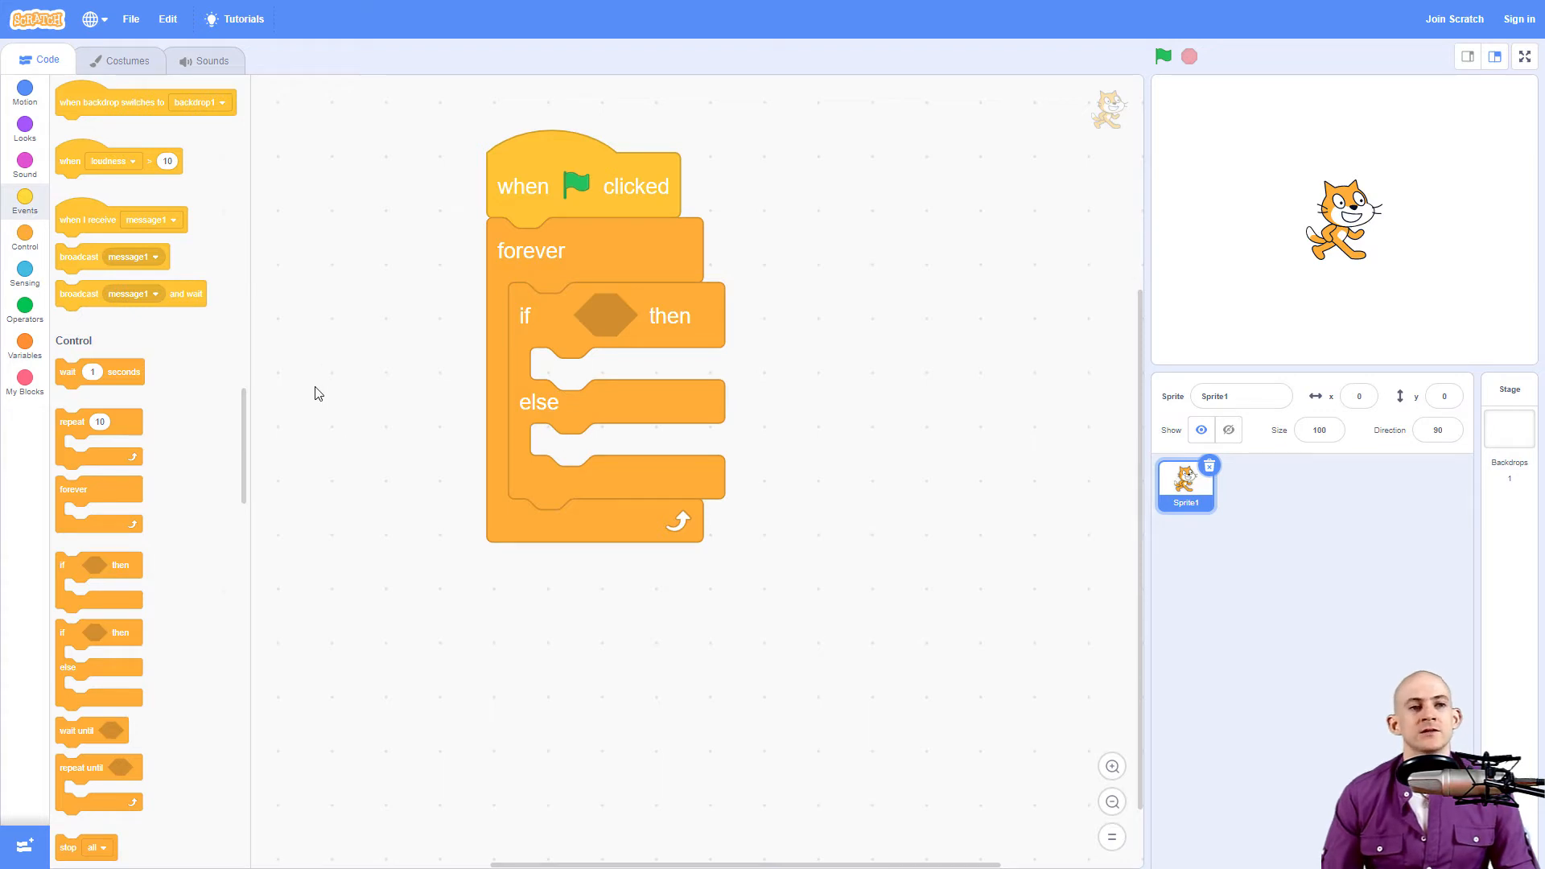
Add 'switch costume to Mouse1-a' and 'switch costume to cat' branches, renaming costume1 'cat'
click(25, 128)
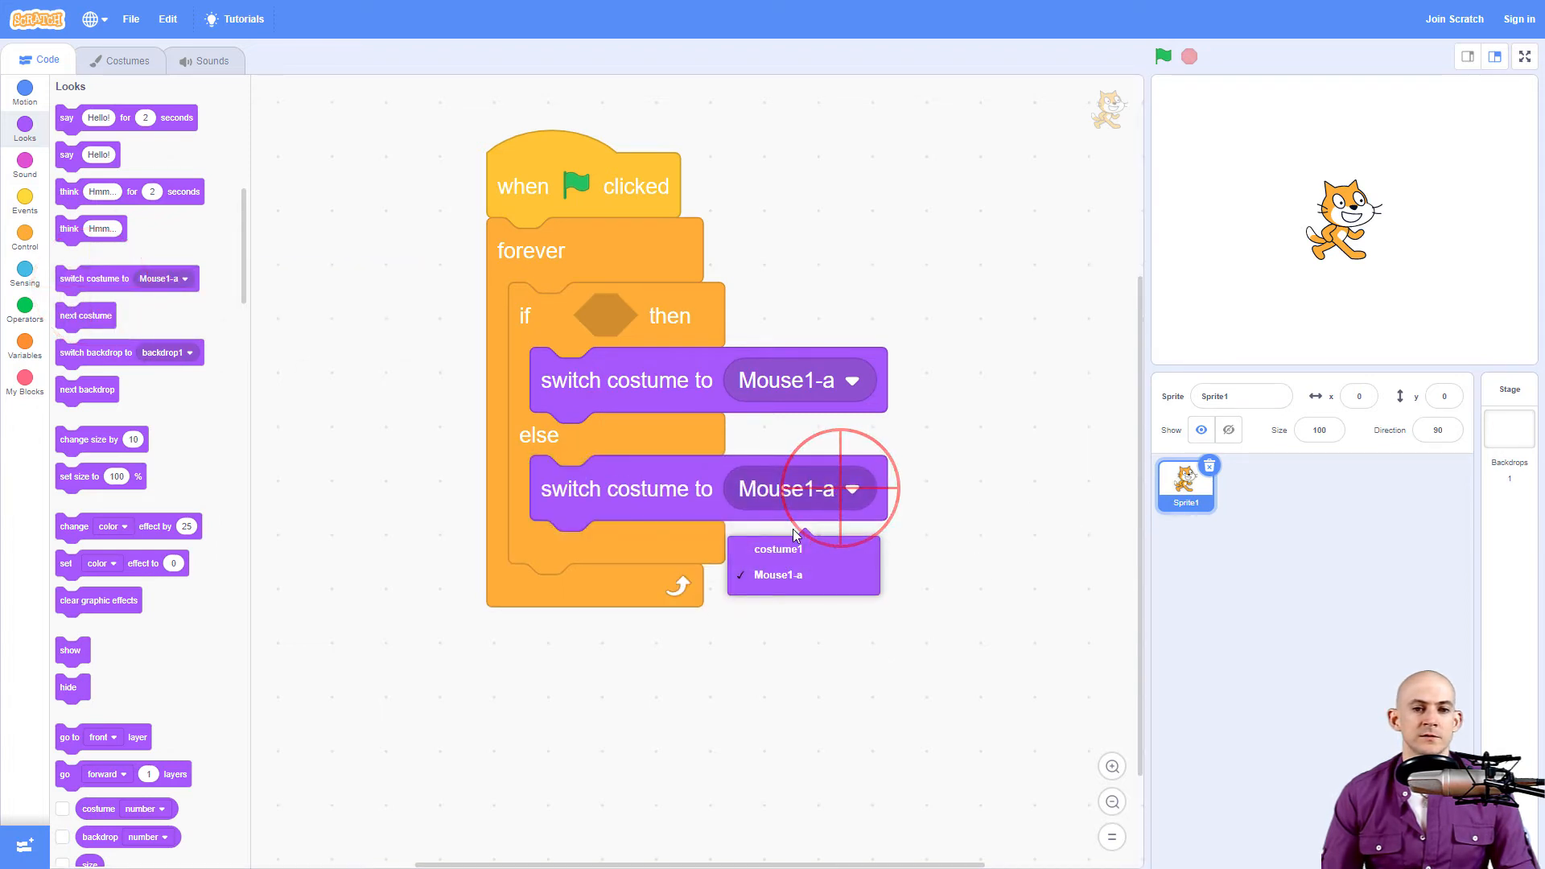
click(127, 60)
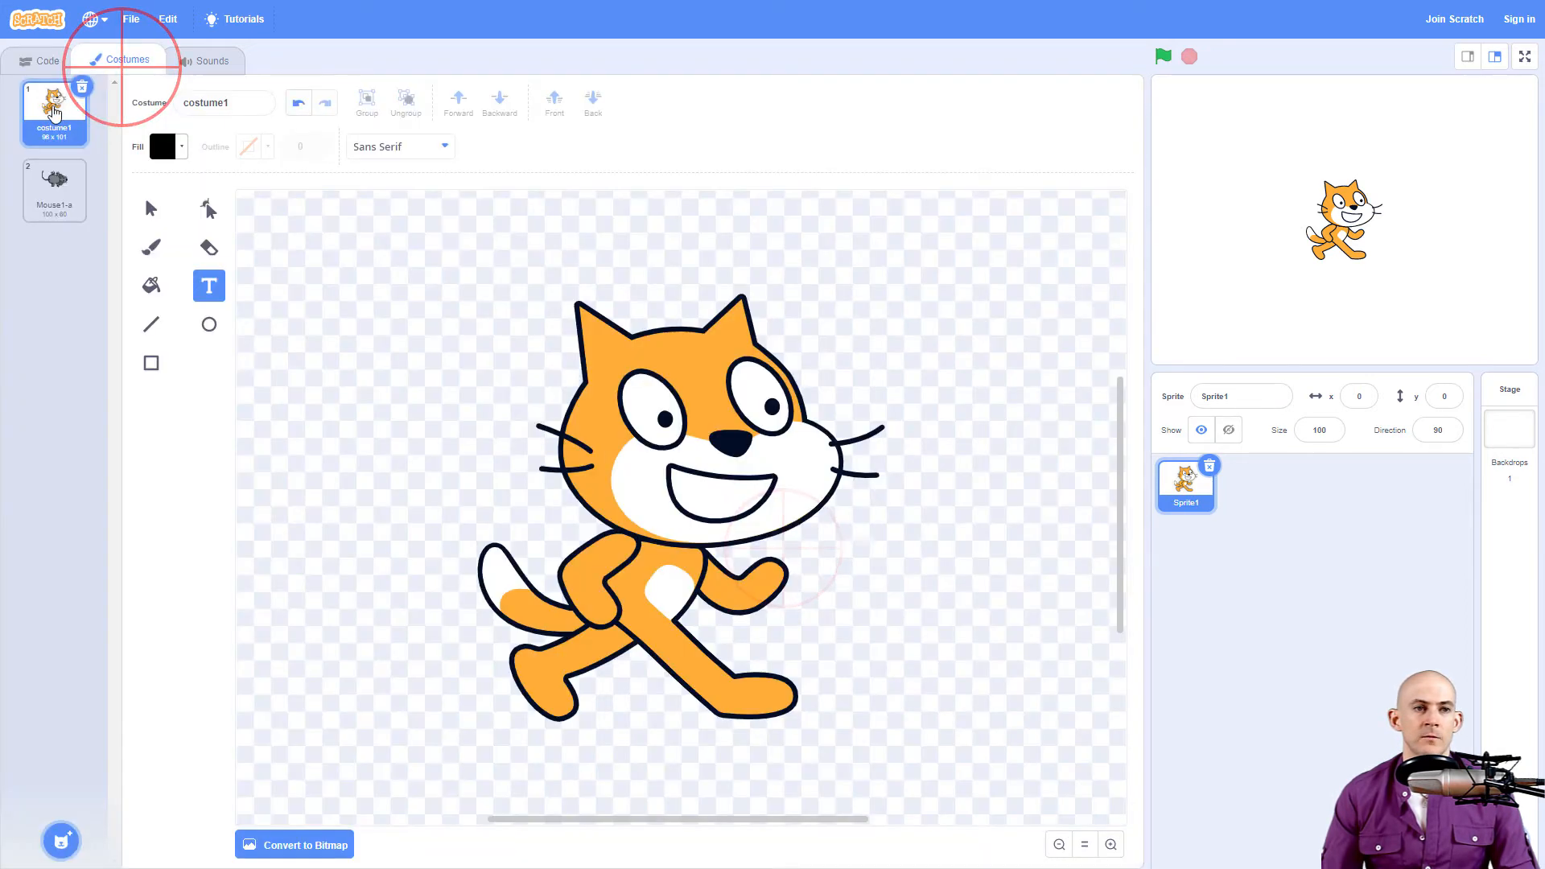
text(cat)
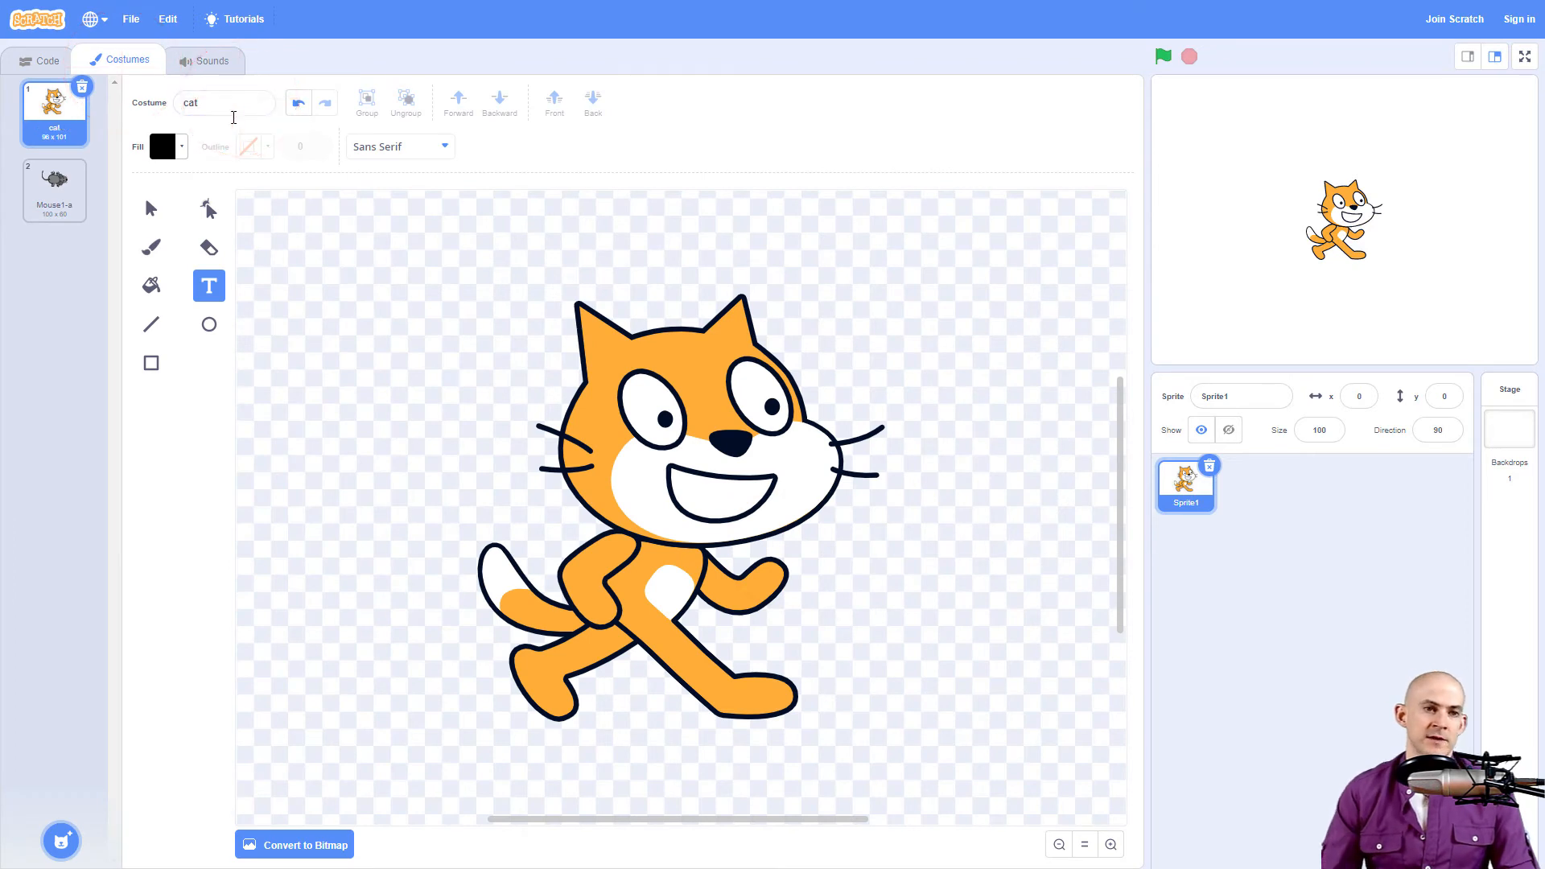
click(45, 60)
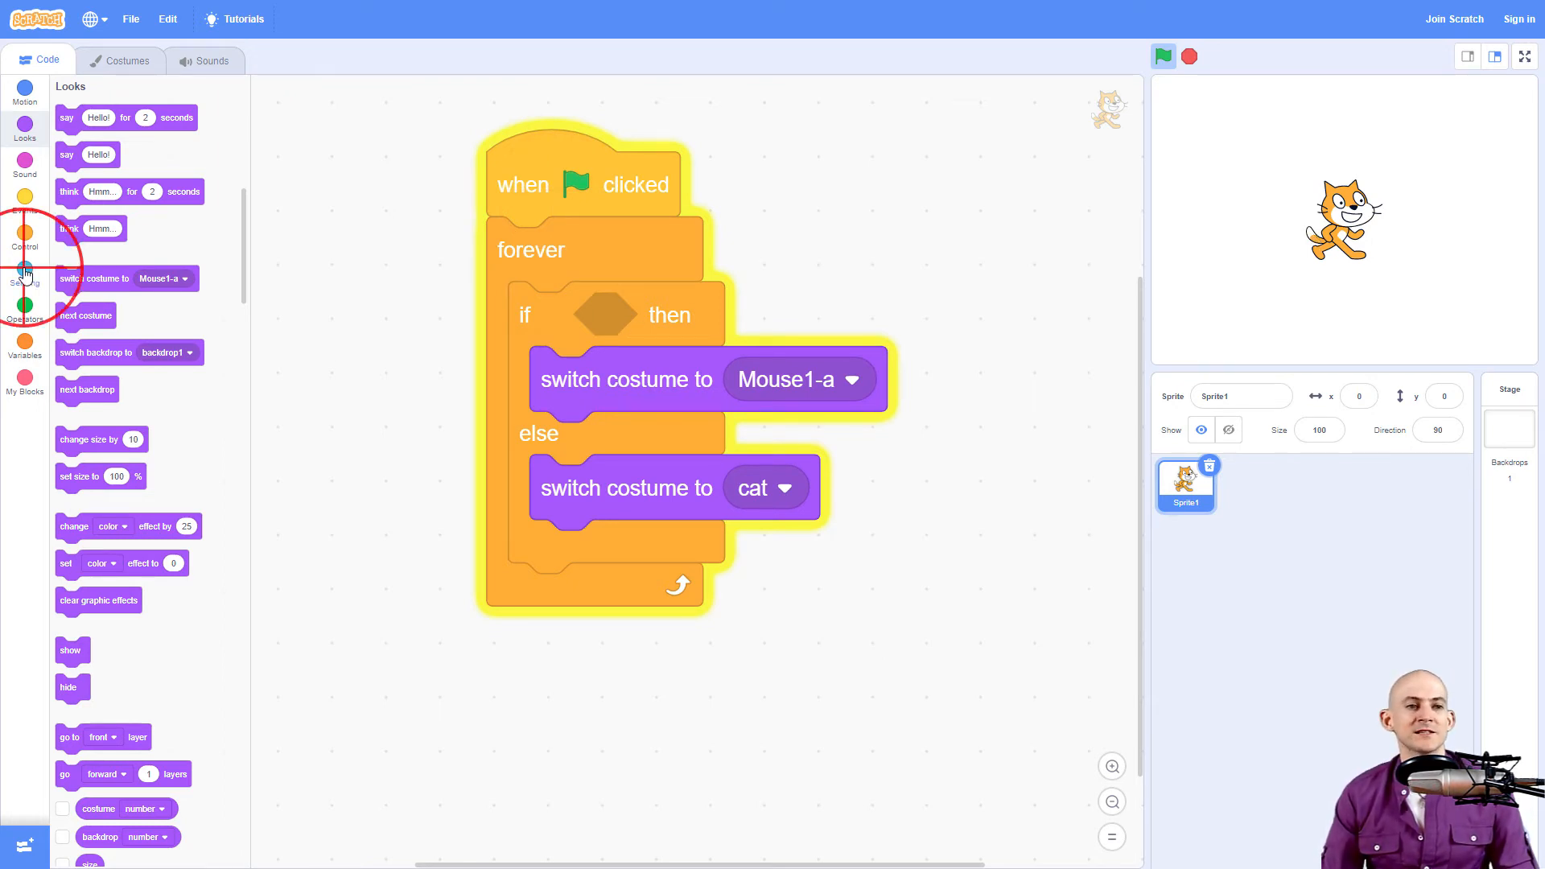
Drop the Sensing block 'touching mouse-pointer?' into the if condition
click(25, 276)
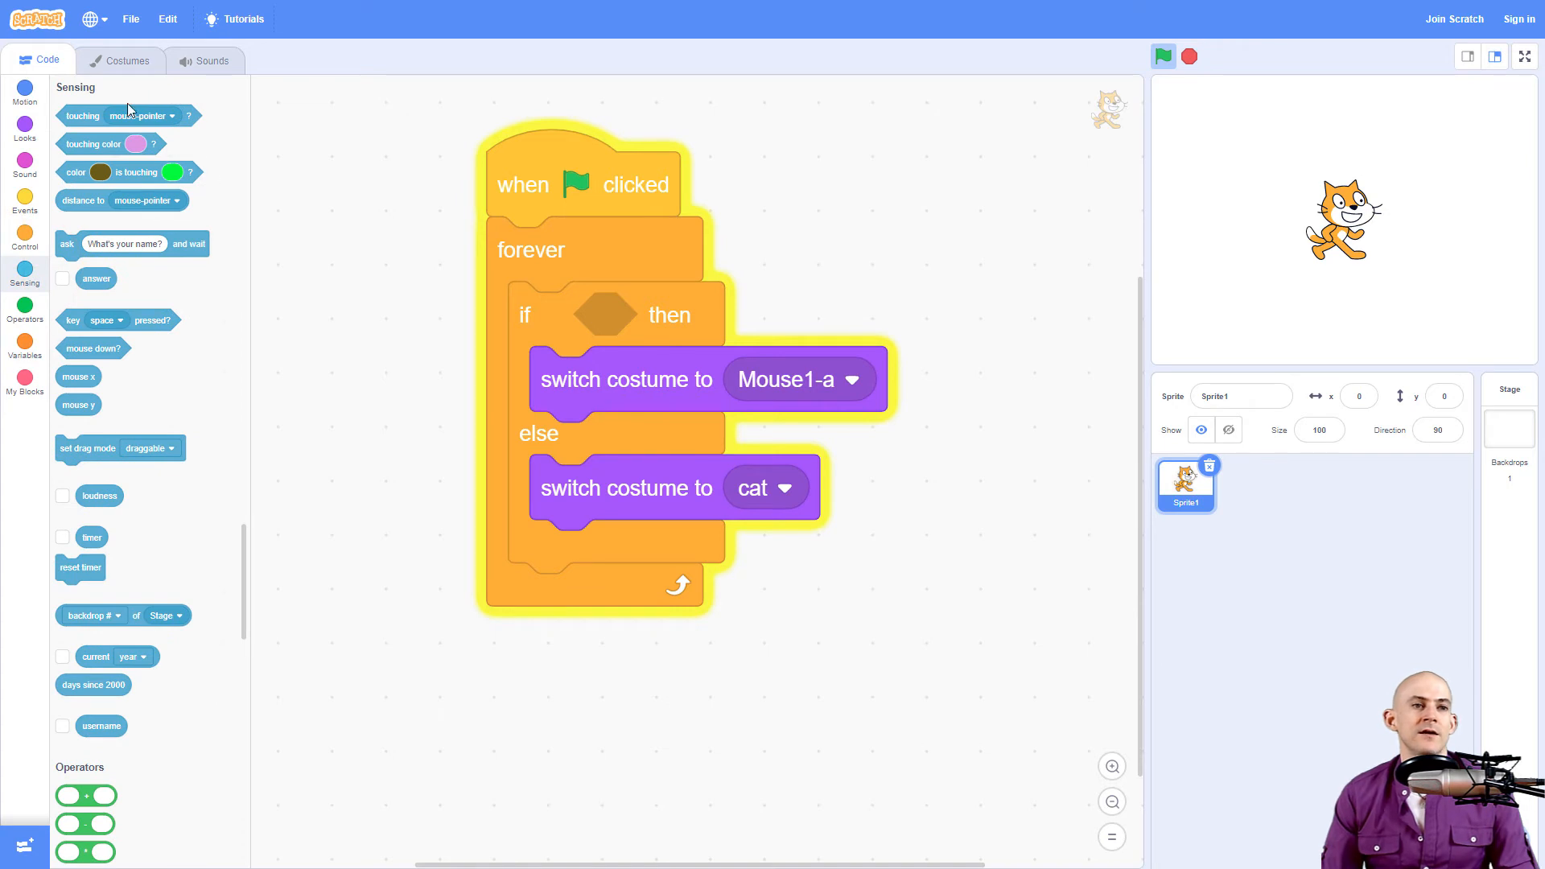
mouse_move(103, 119)
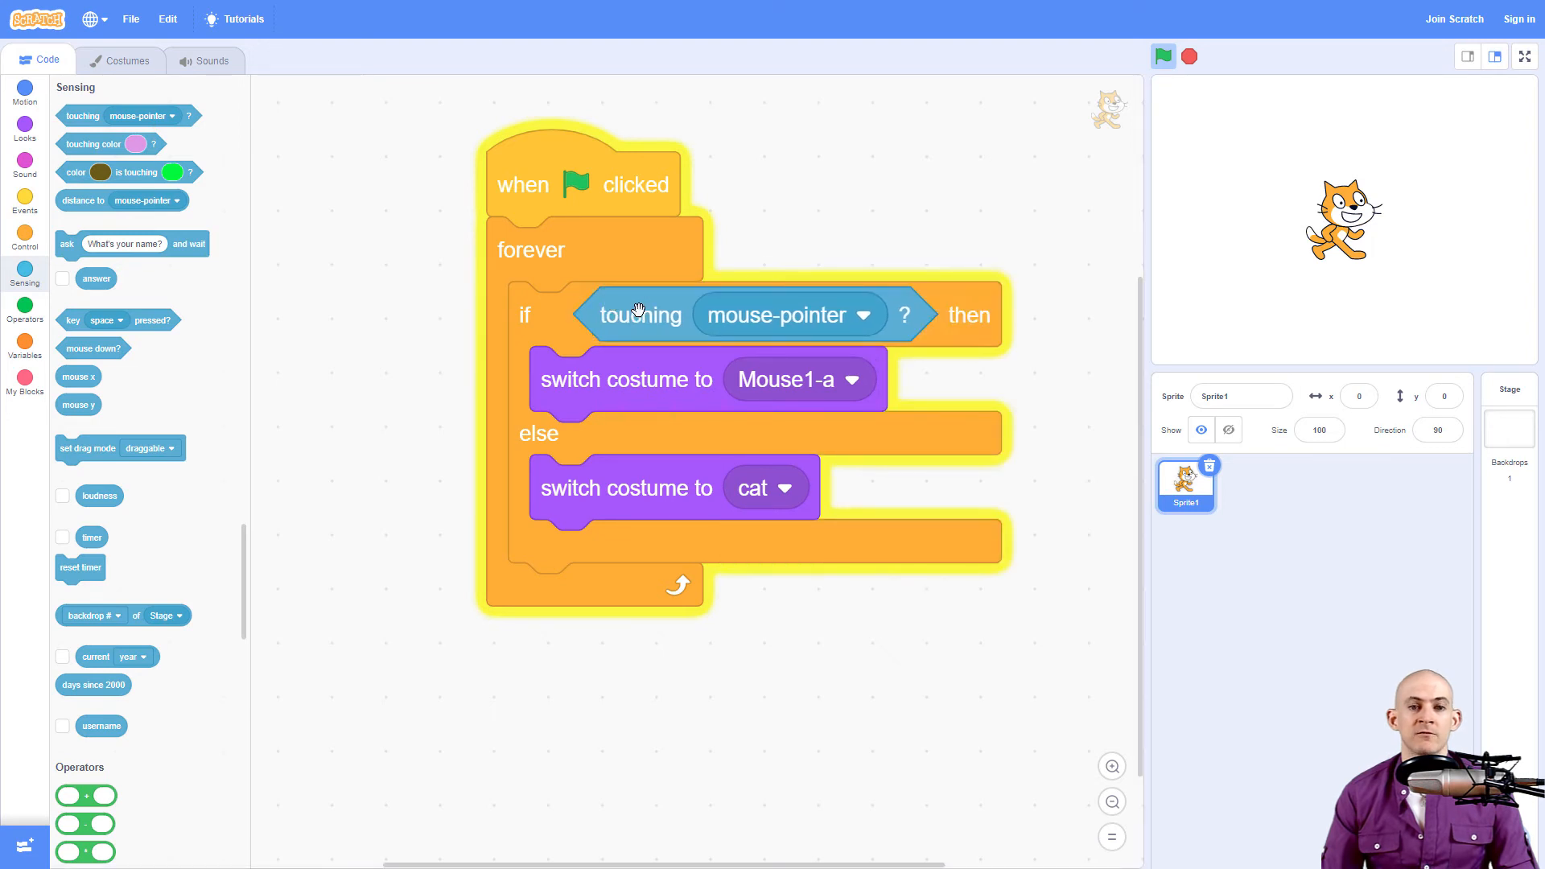
mouse_move(1123, 237)
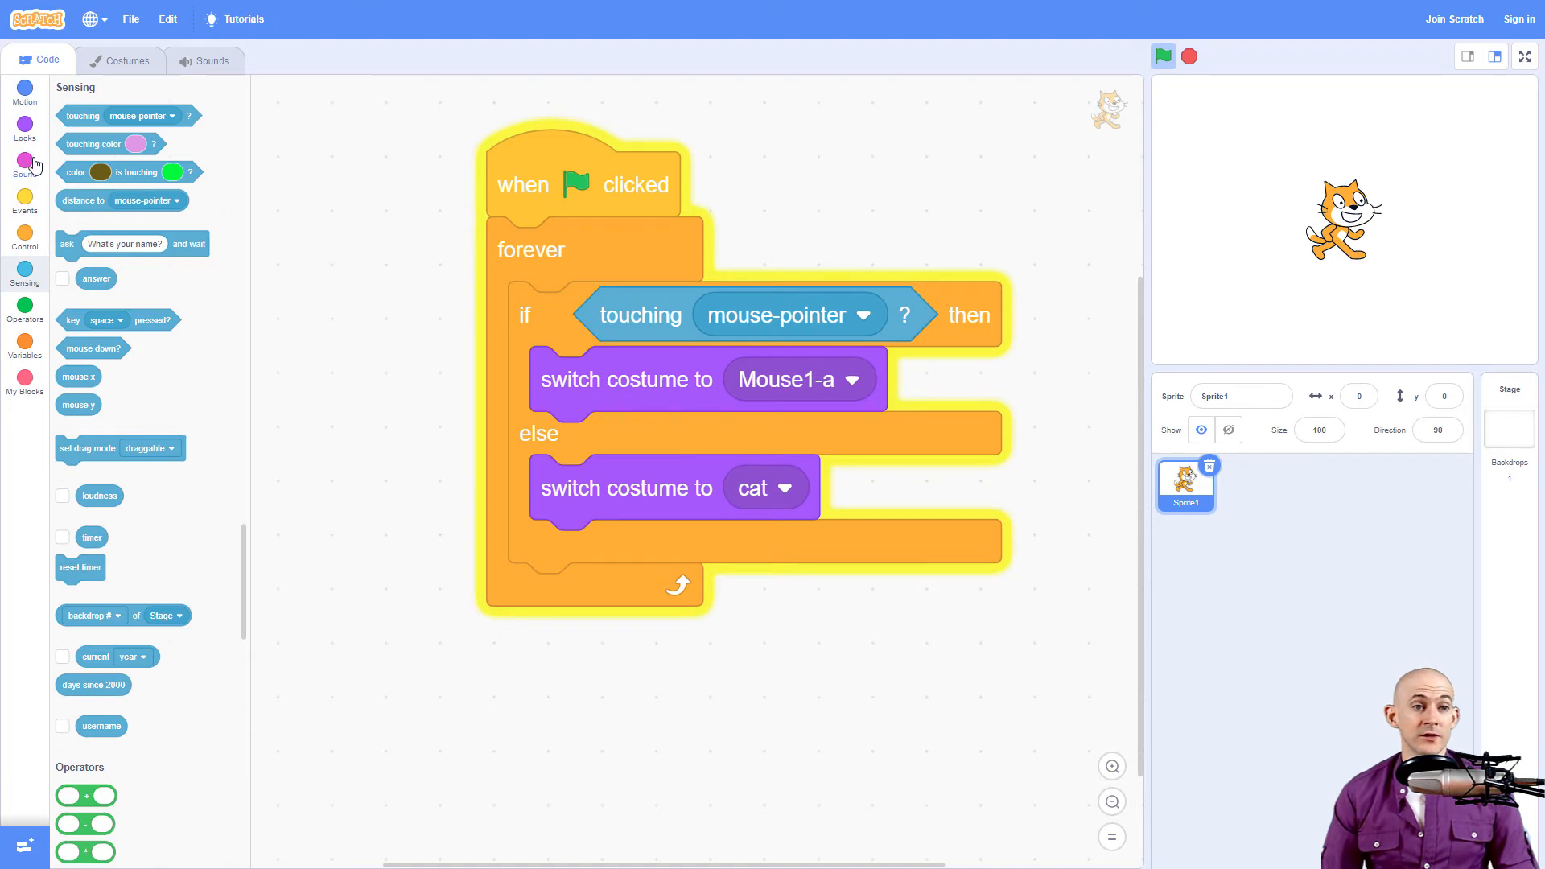
Add 'change color effect by 2' and 'clear graphic effects', then test by touching the cat
click(23, 126)
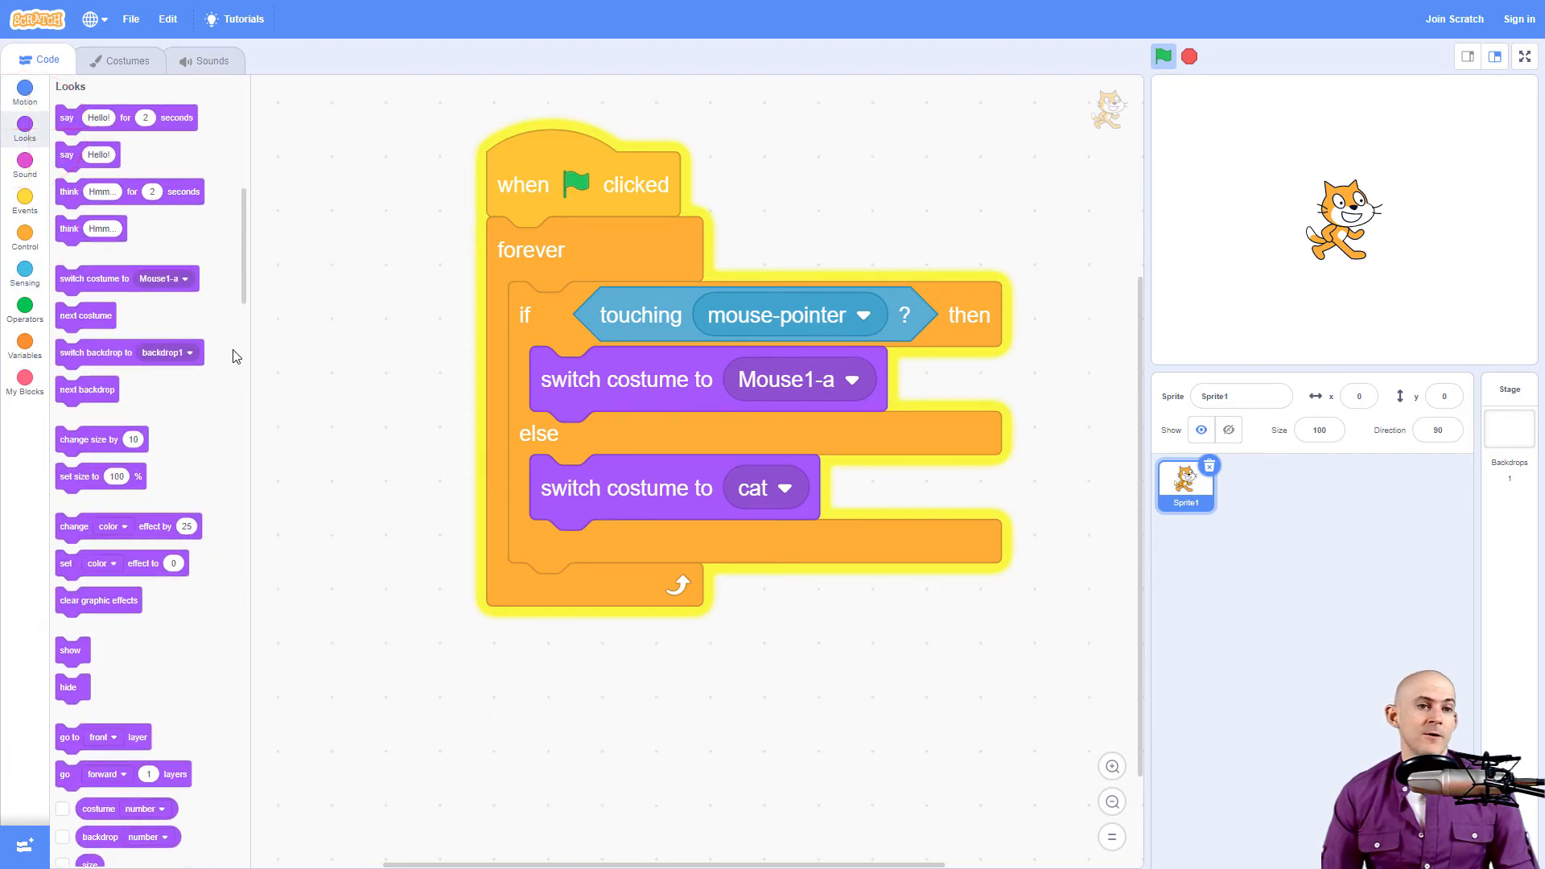
mouse_move(74, 525)
text(2)
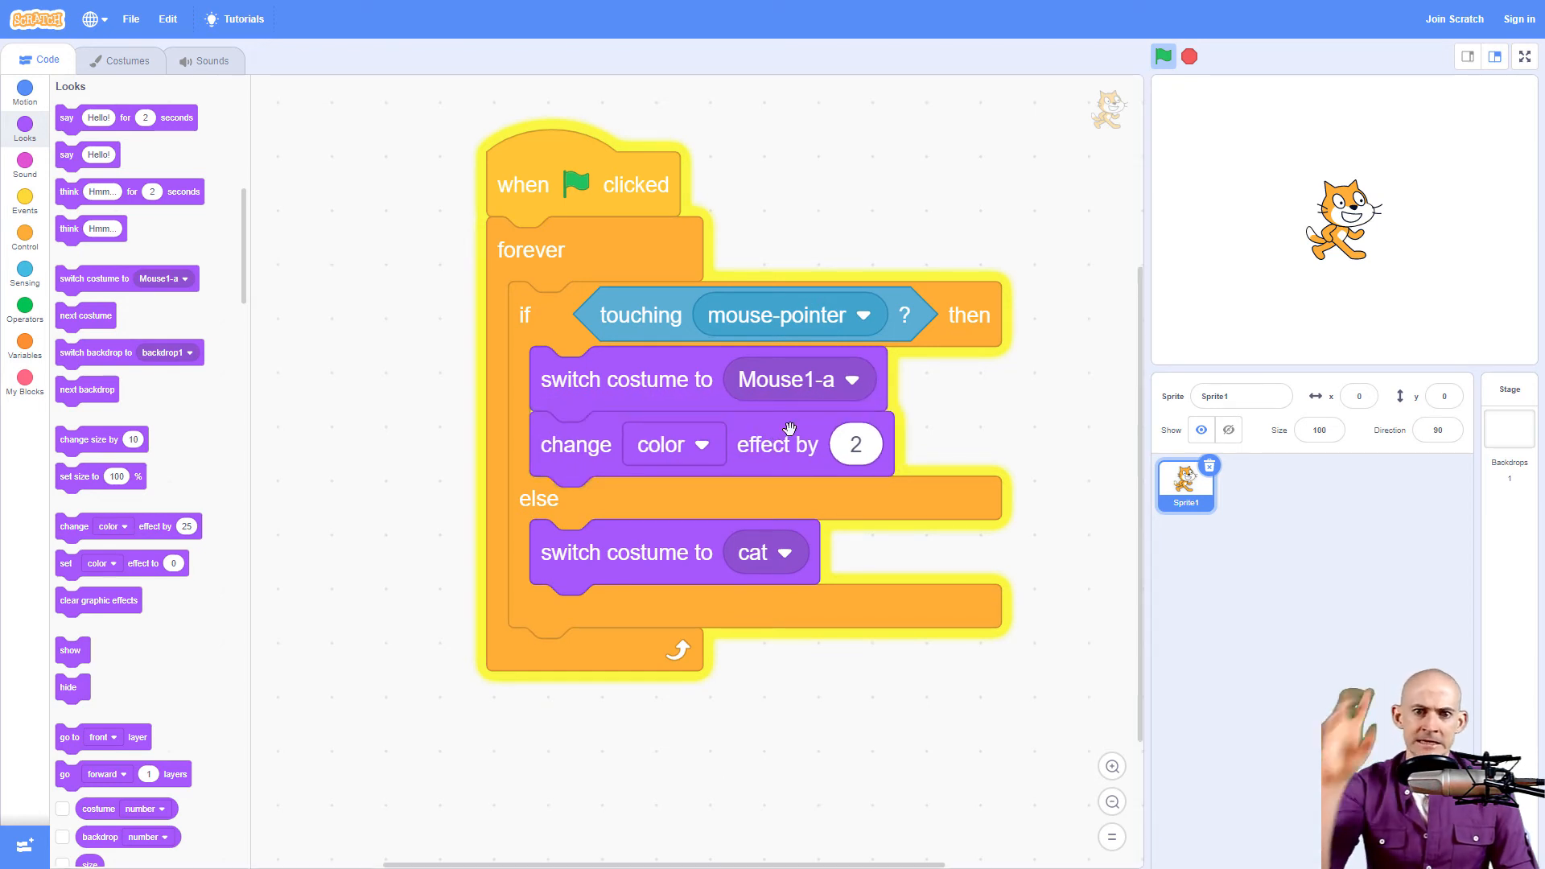
mouse_move(948, 153)
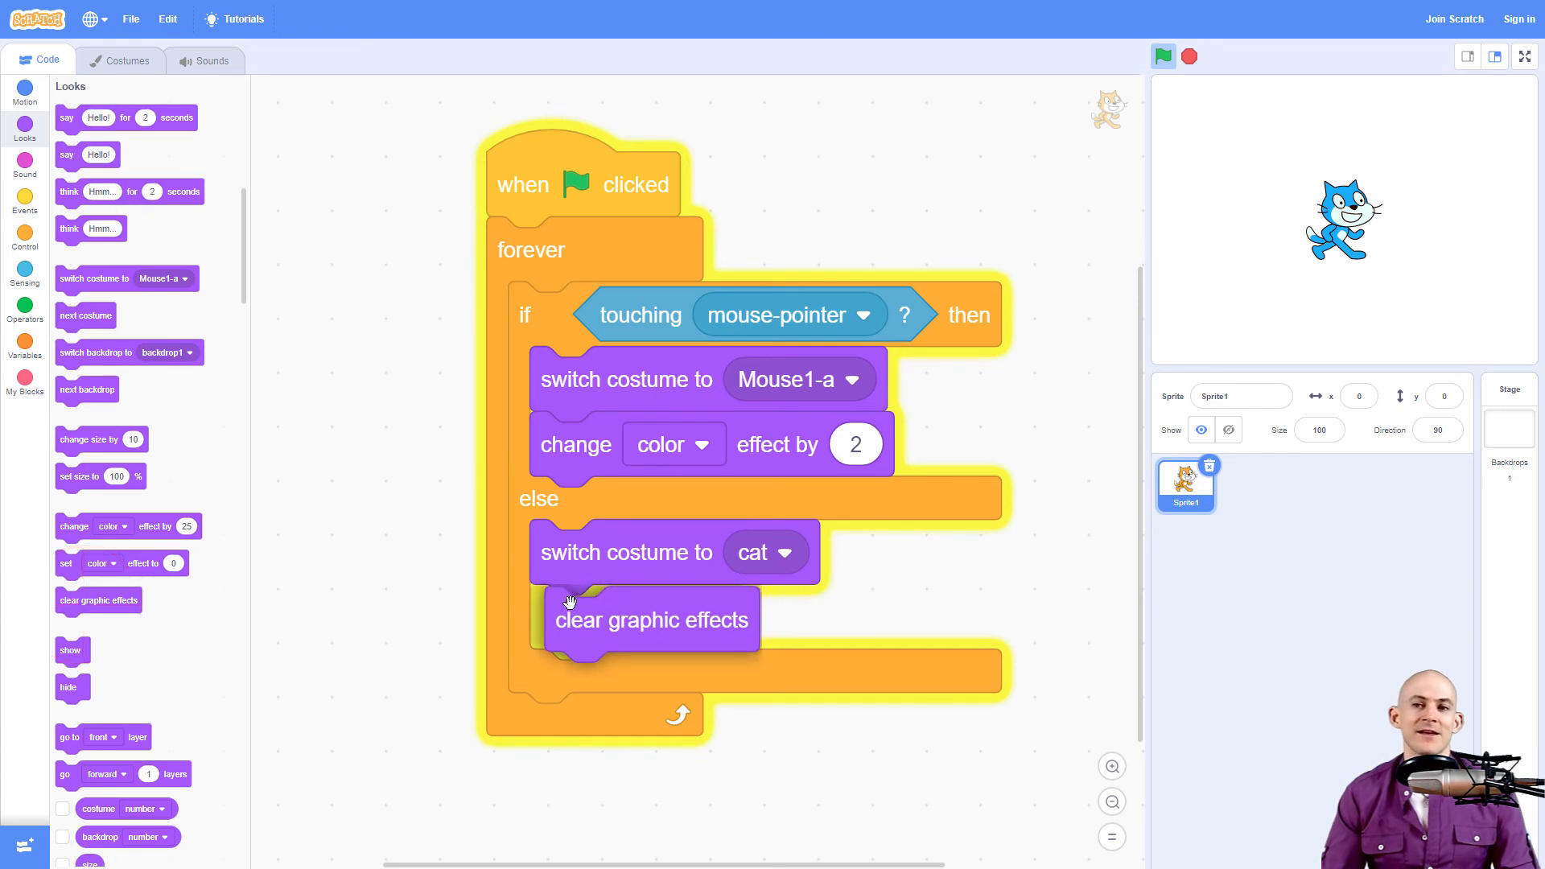
click(650, 618)
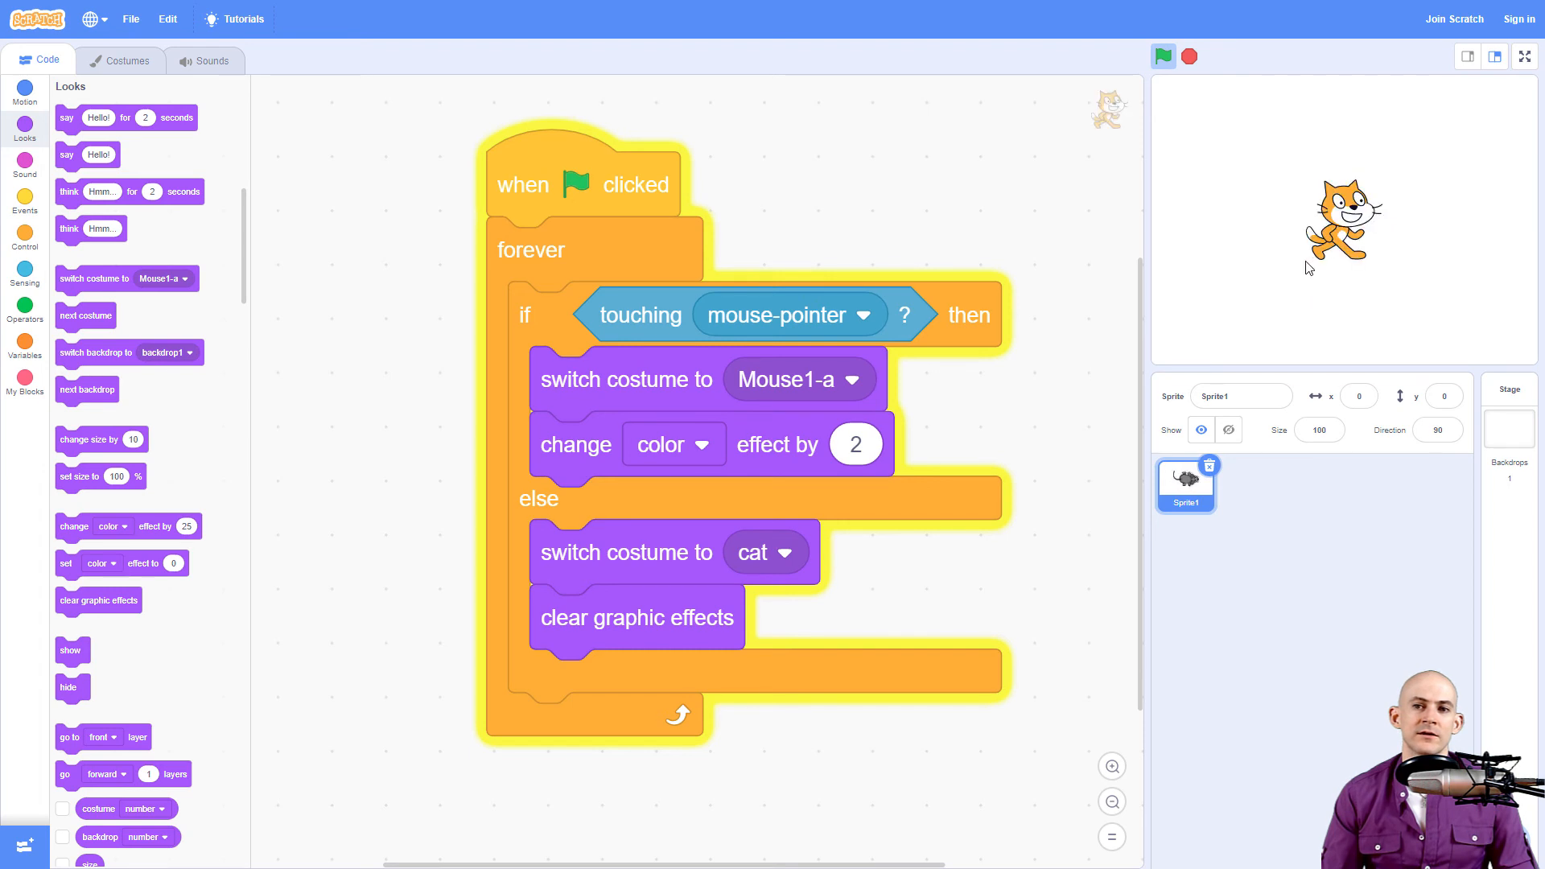
click(1164, 56)
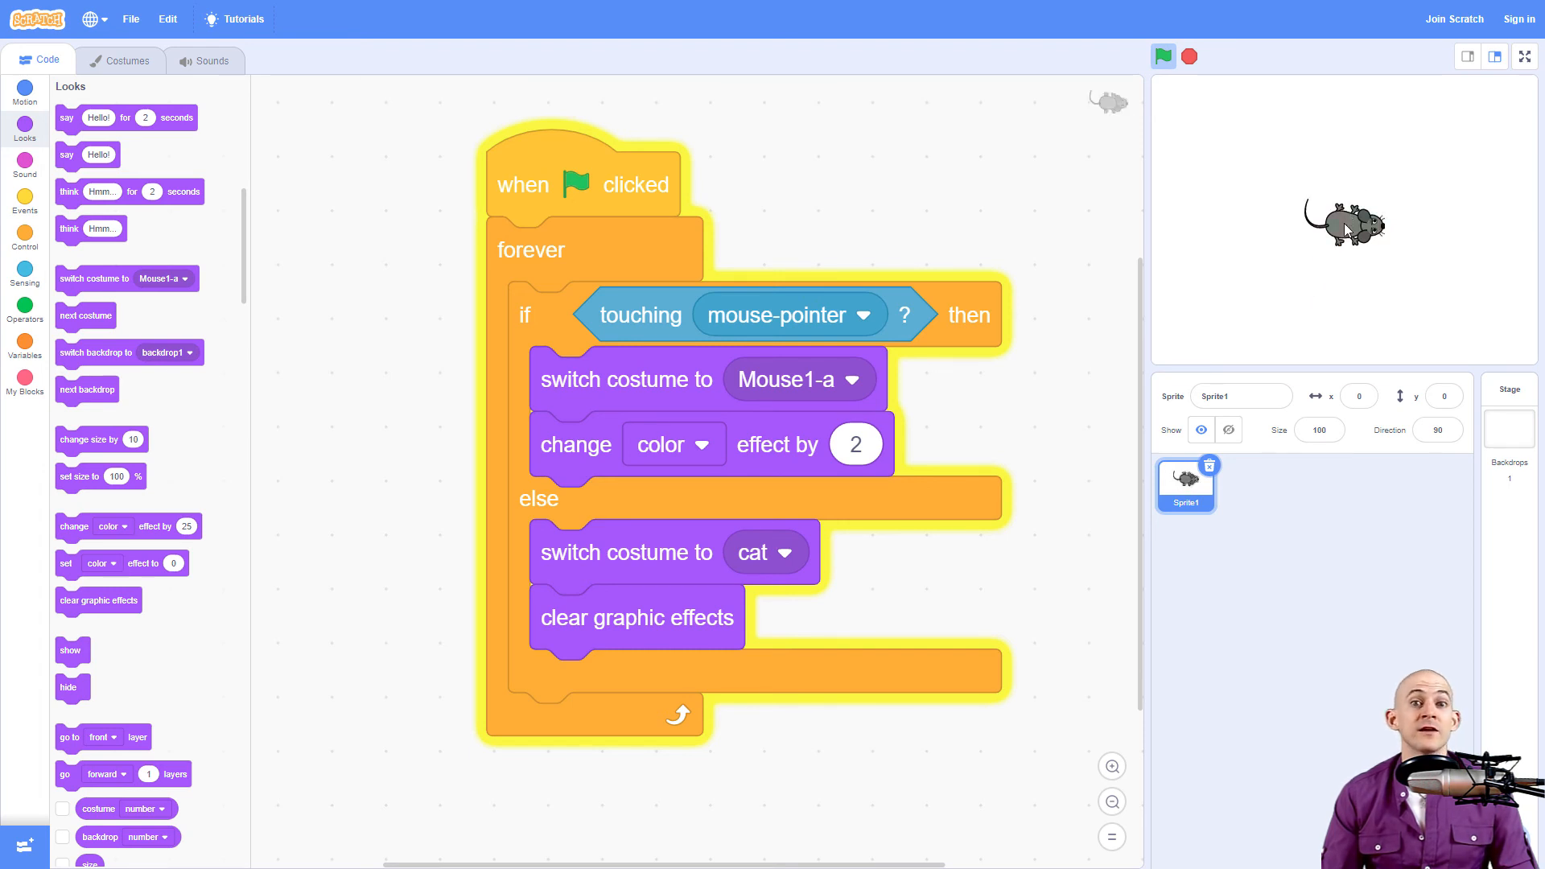